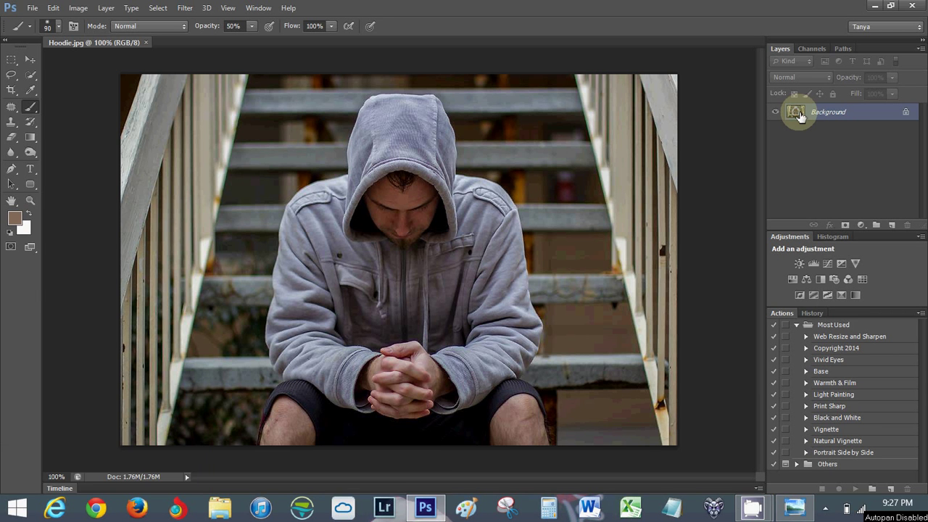
pyautogui.moveTo(794, 110)
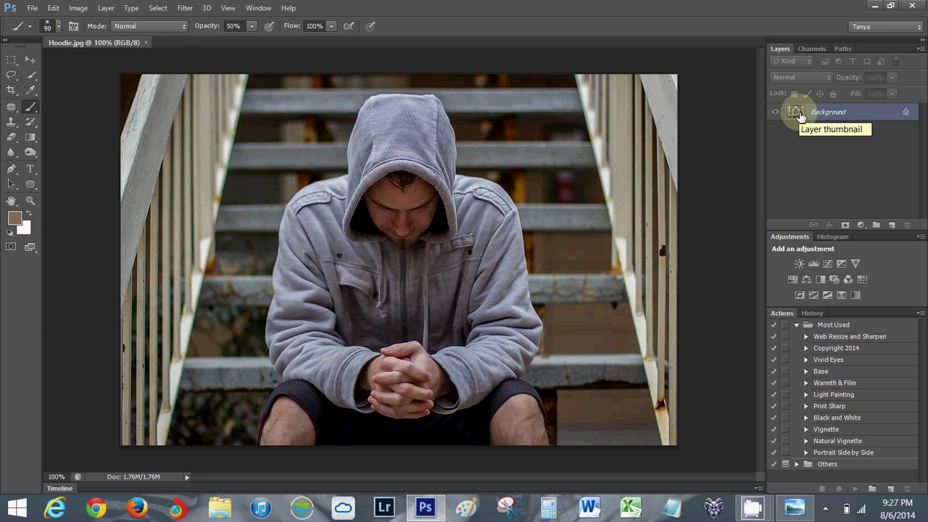
pyautogui.moveTo(771, 194)
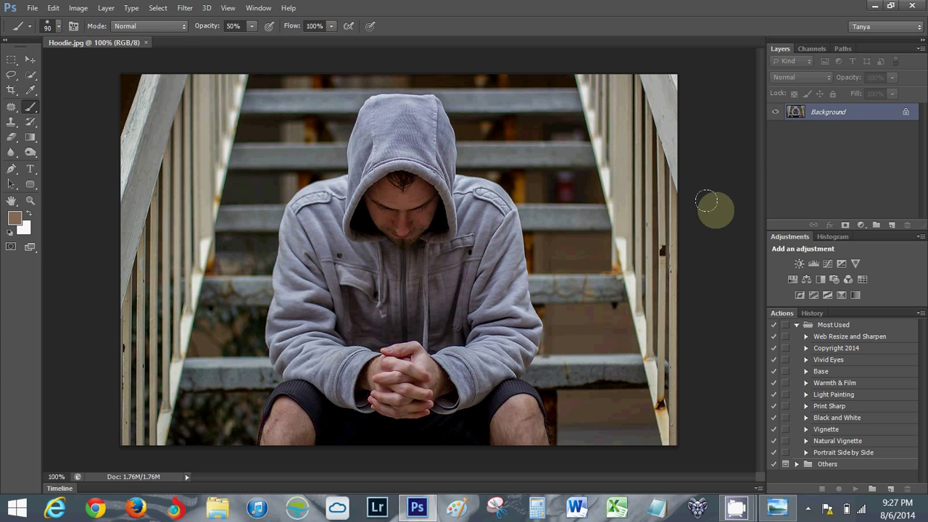
pyautogui.moveTo(693, 218)
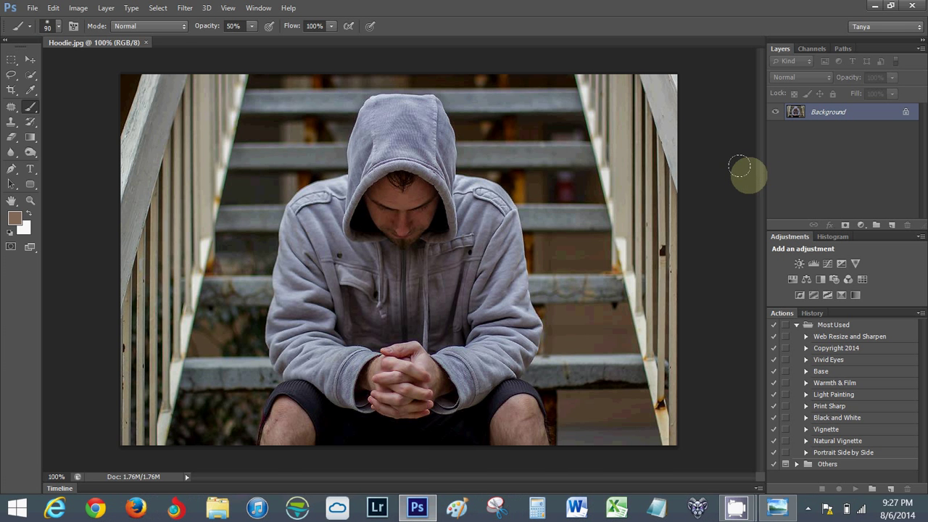
pyautogui.moveTo(732, 173)
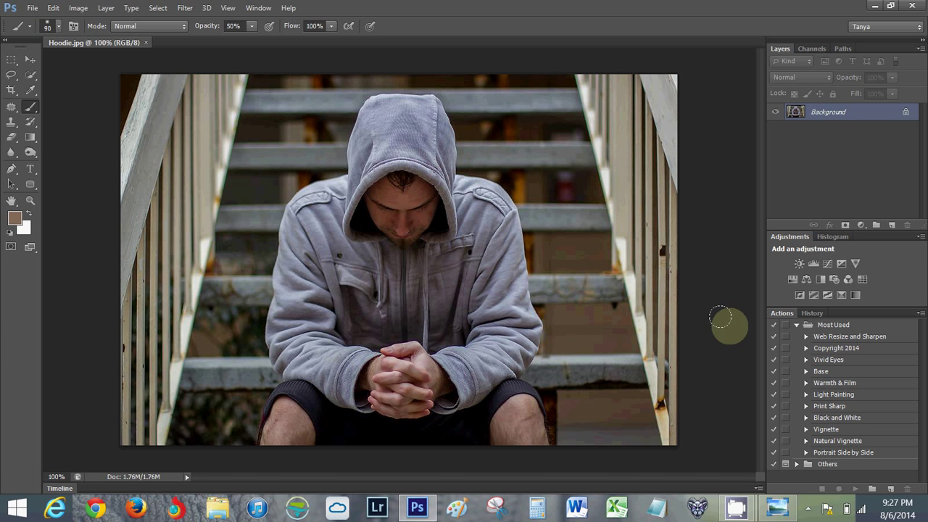
pyautogui.moveTo(792, 362)
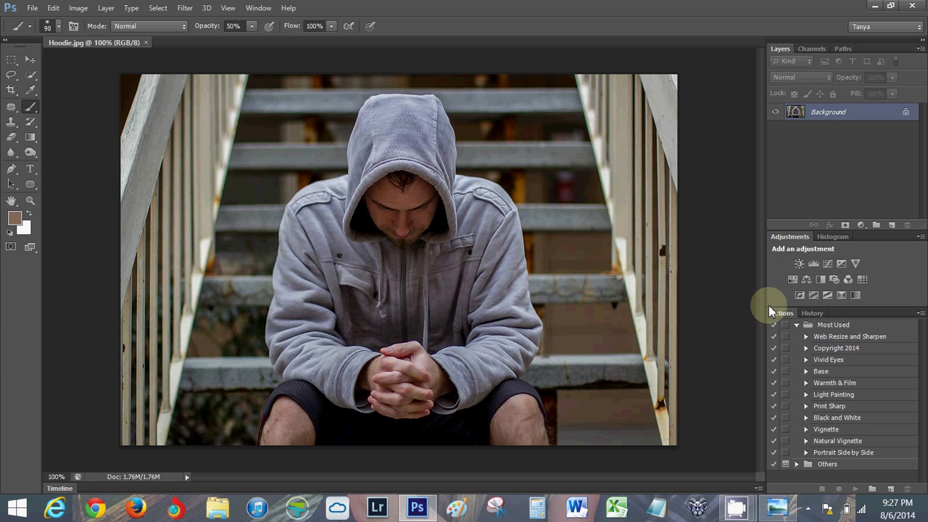
pyautogui.moveTo(725, 283)
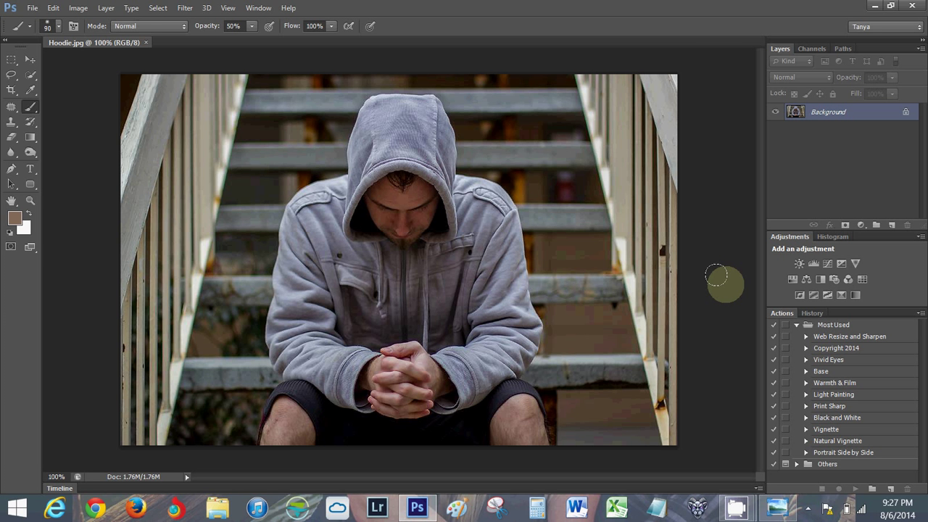
pyautogui.moveTo(710, 298)
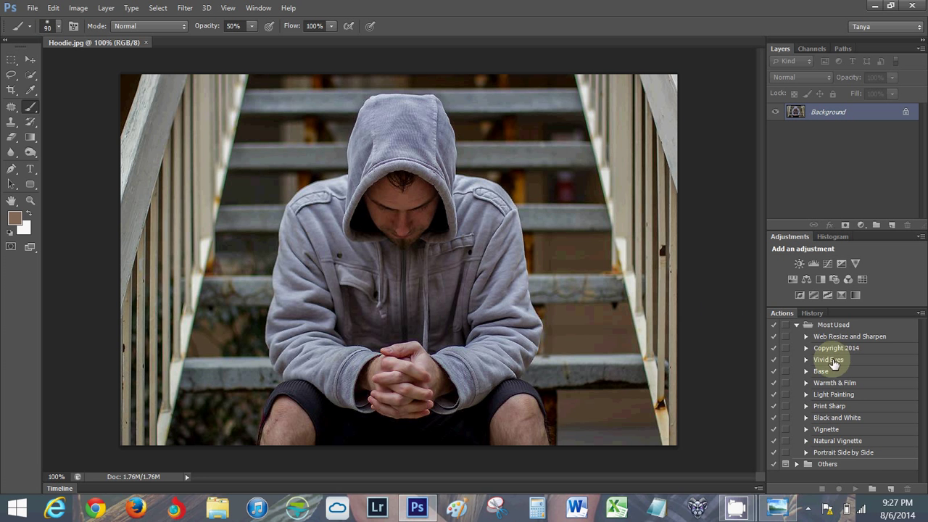
# Run the Base action and inspect the resulting Darkness layer's brush and curve settings
pyautogui.click(820, 371)
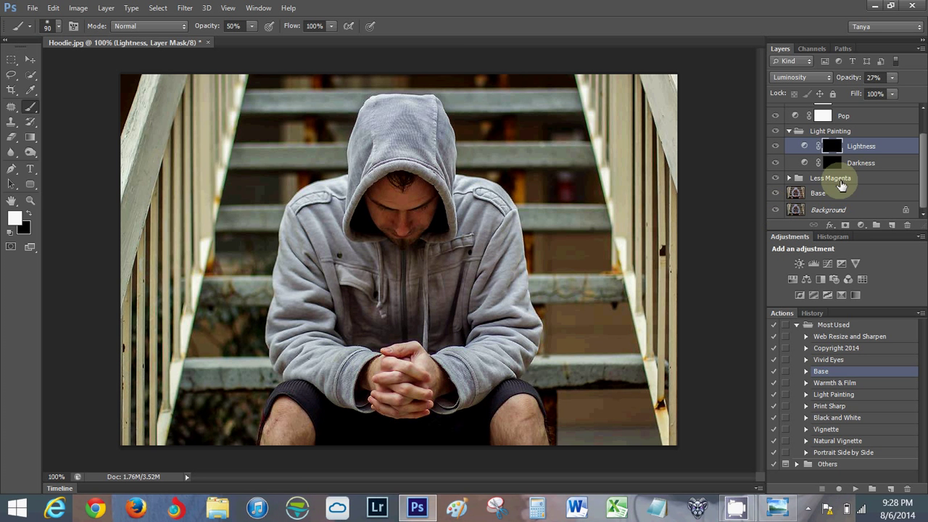
pyautogui.moveTo(486, 200)
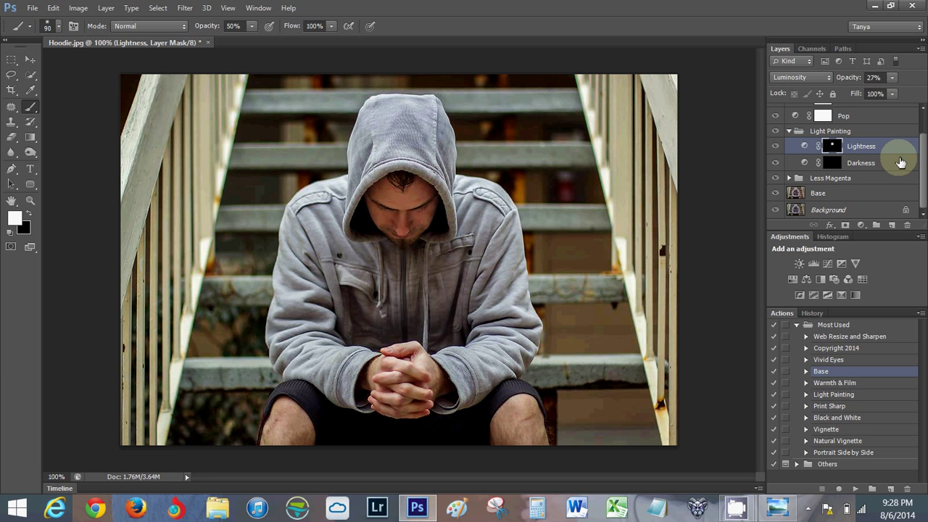
pyautogui.click(860, 163)
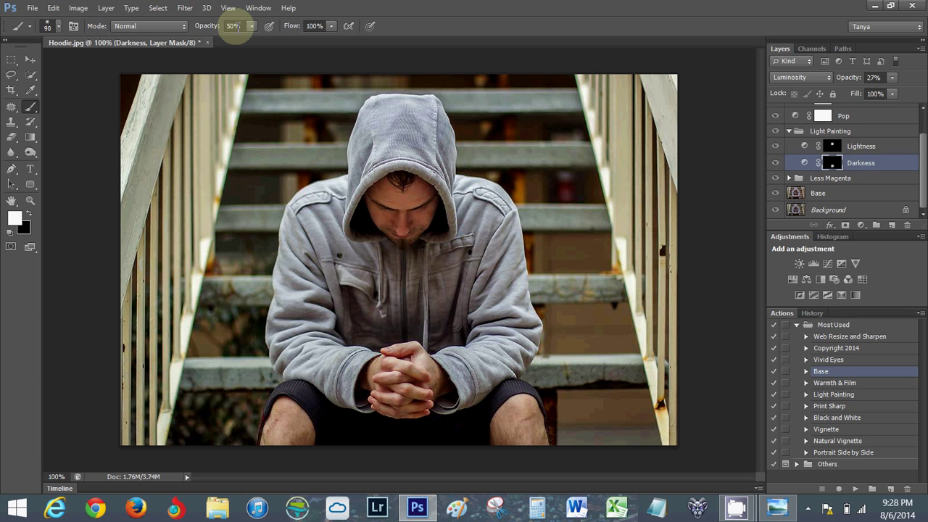
pyautogui.click(58, 27)
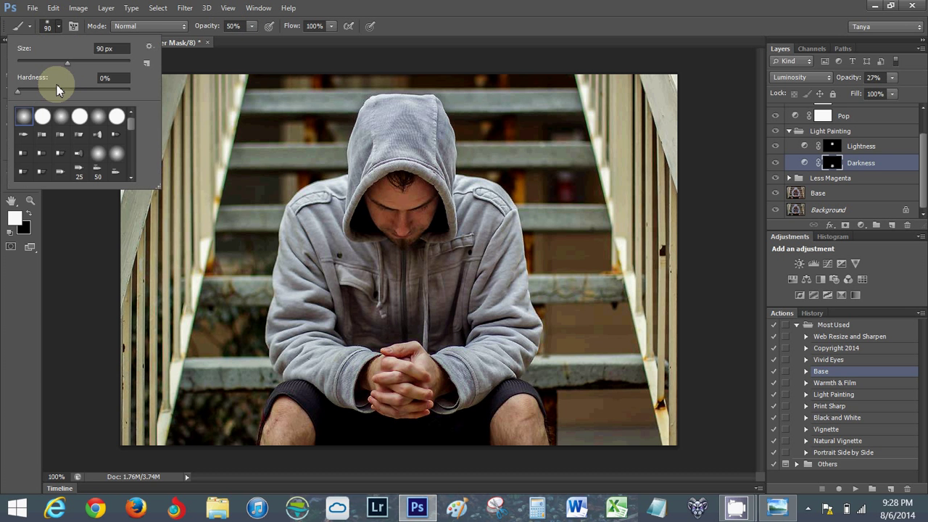
pyautogui.click(58, 26)
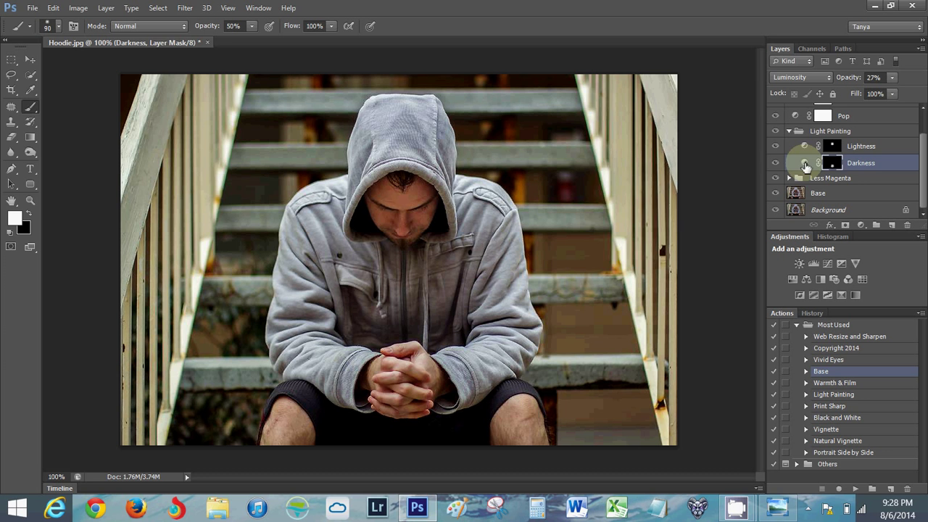
pyautogui.doubleClick(804, 162)
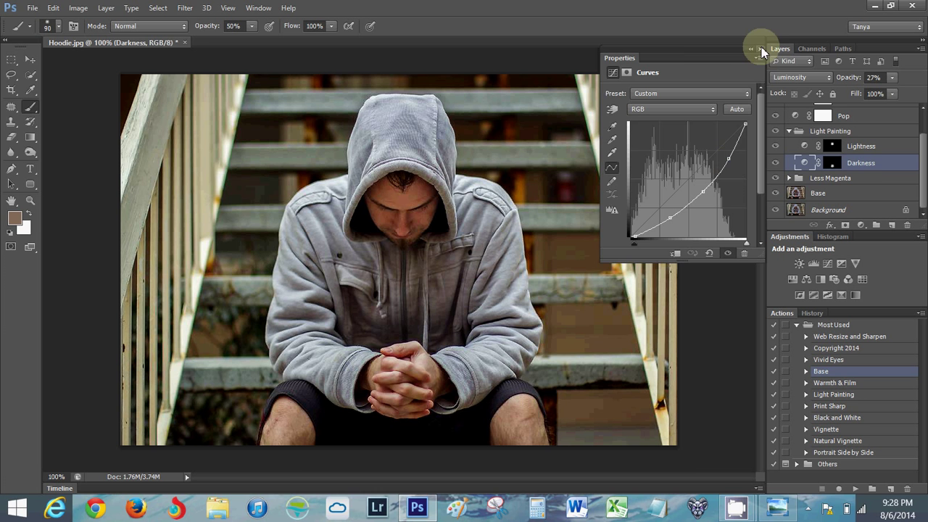
pyautogui.click(760, 49)
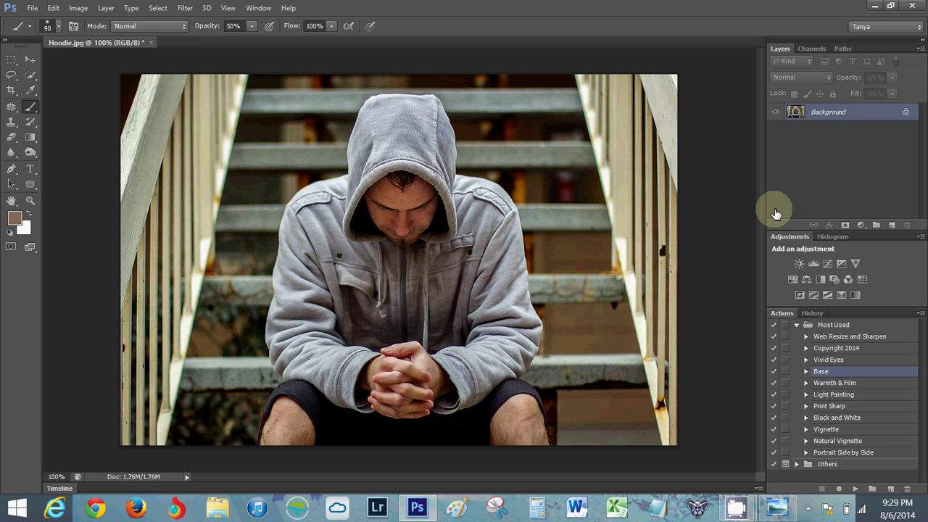
pyautogui.moveTo(768, 316)
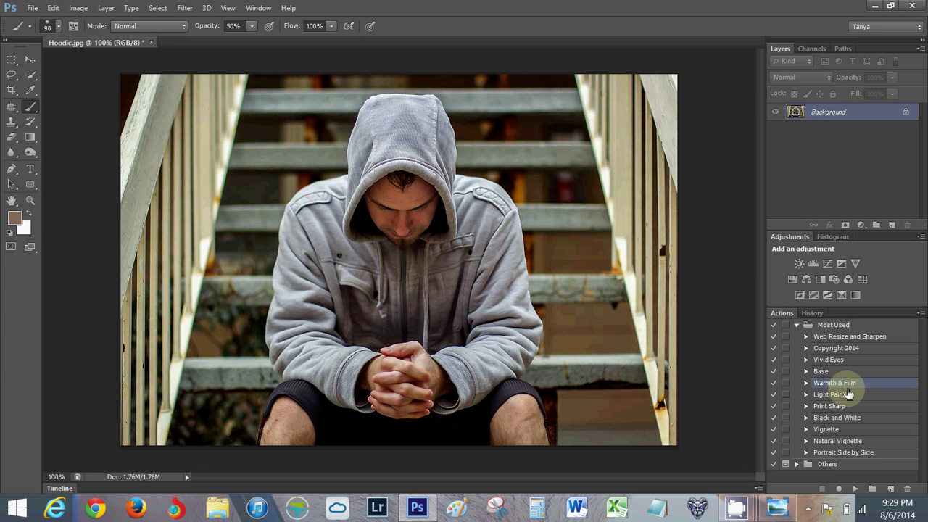
pyautogui.moveTo(844, 438)
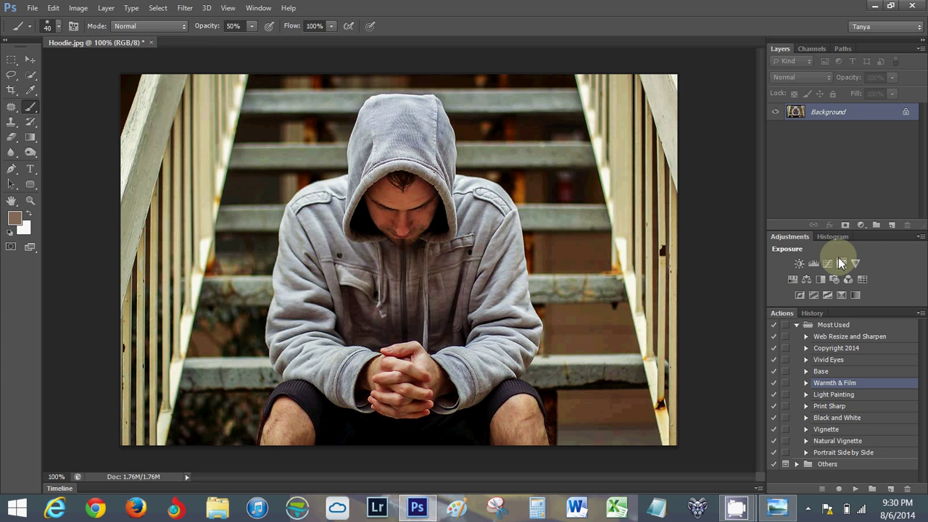
# Add a Curves adjustment layer pulled down to a moderately dark, contrasty curve
pyautogui.click(826, 264)
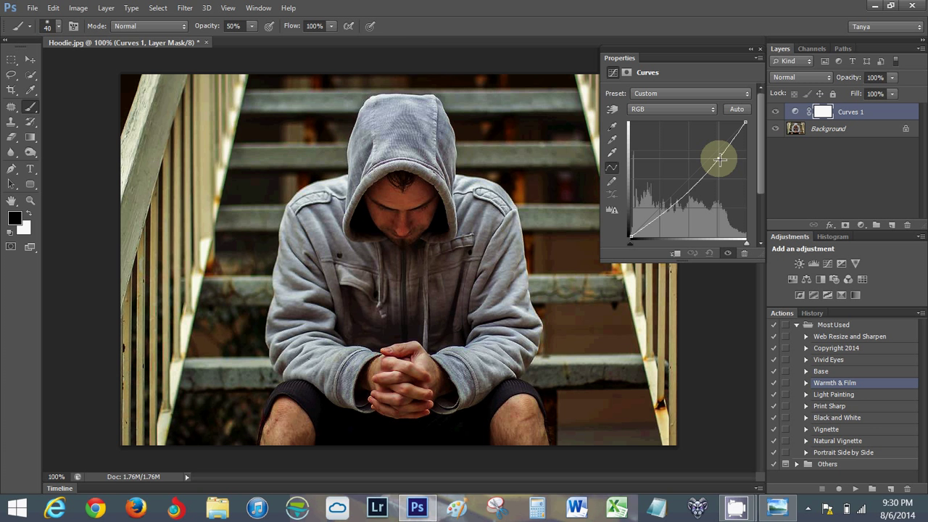
pyautogui.moveTo(719, 159); pyautogui.dragTo(722, 171)
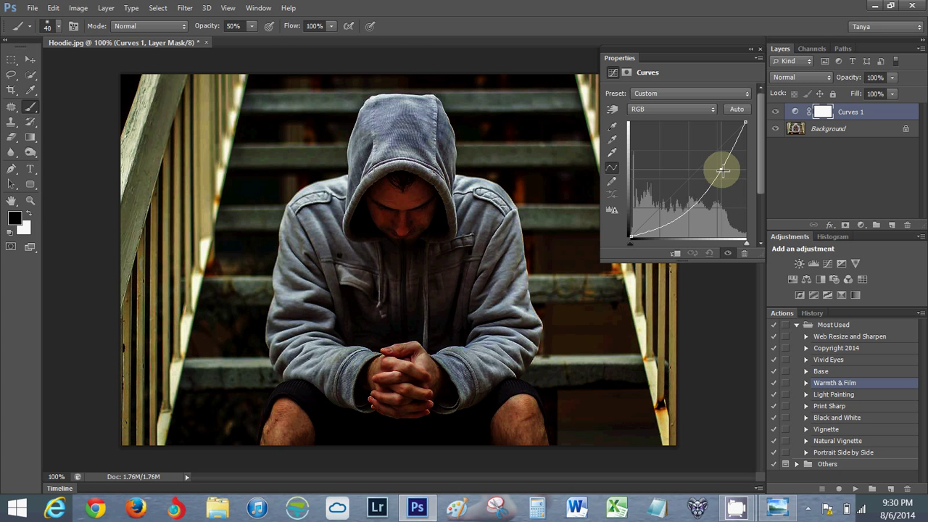
pyautogui.moveTo(722, 172); pyautogui.dragTo(725, 168)
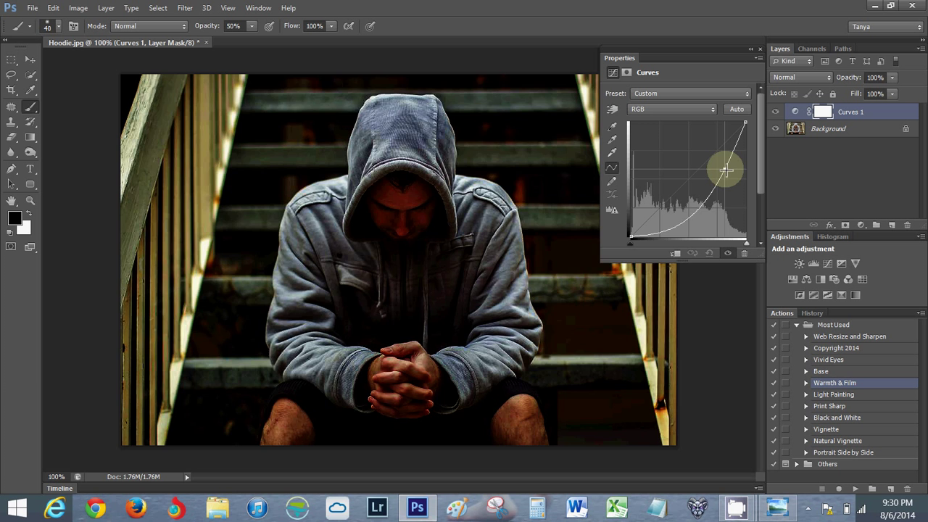
pyautogui.moveTo(725, 171); pyautogui.dragTo(725, 171)
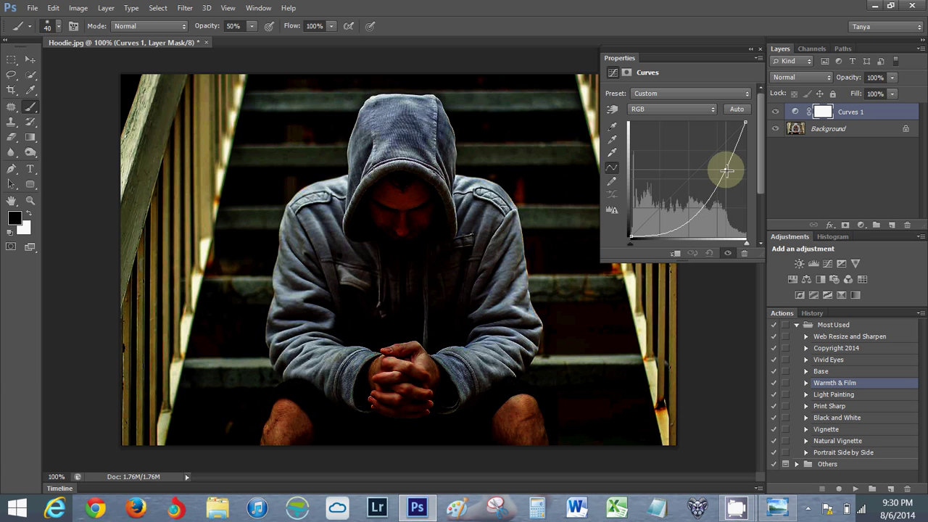
pyautogui.moveTo(725, 171); pyautogui.dragTo(713, 181)
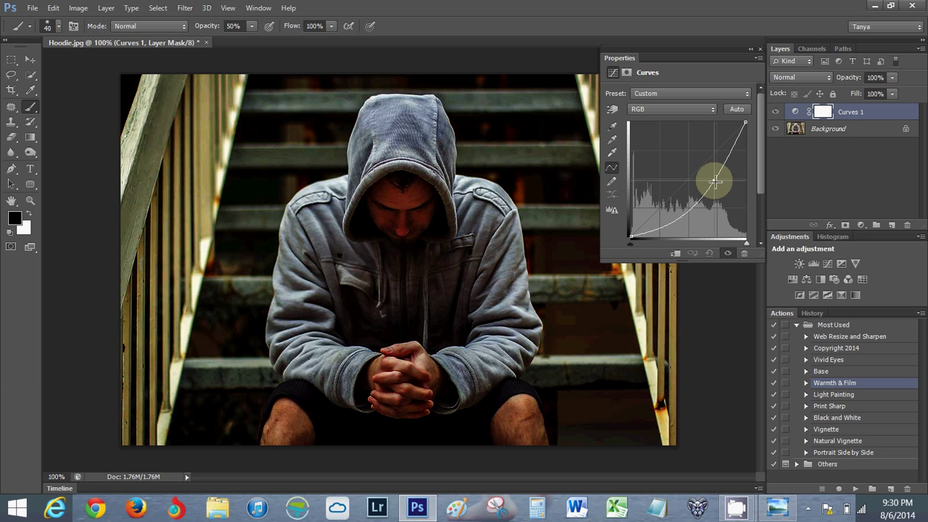
pyautogui.moveTo(713, 181); pyautogui.dragTo(722, 188)
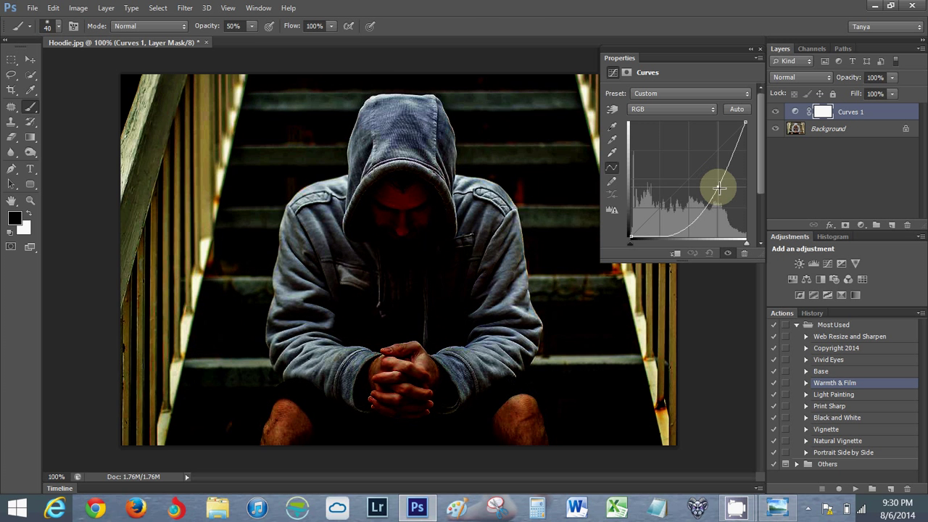
pyautogui.moveTo(718, 190); pyautogui.dragTo(716, 187)
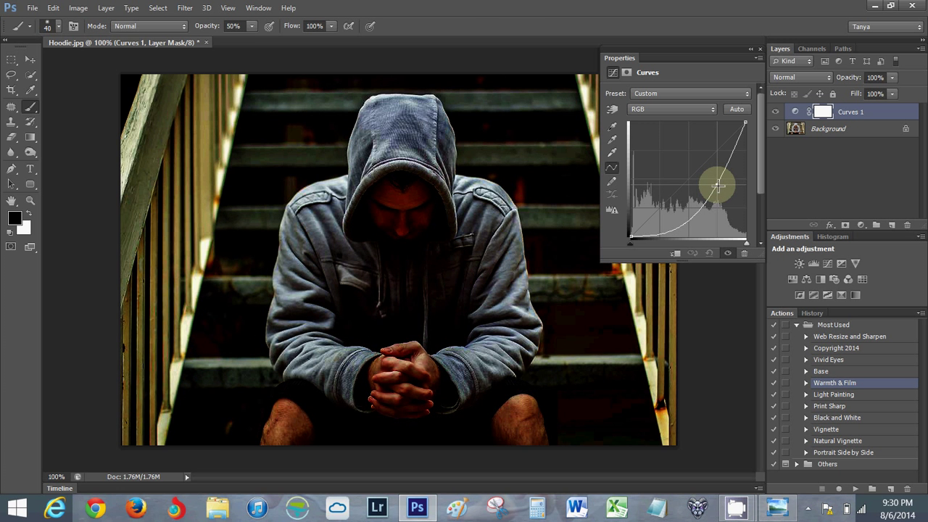
pyautogui.moveTo(718, 187); pyautogui.dragTo(716, 180)
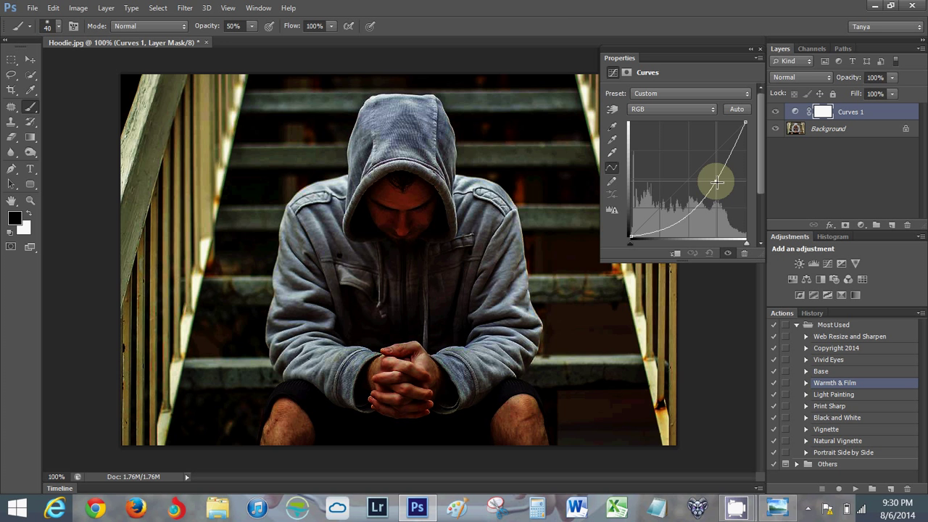
pyautogui.moveTo(717, 181); pyautogui.dragTo(713, 180)
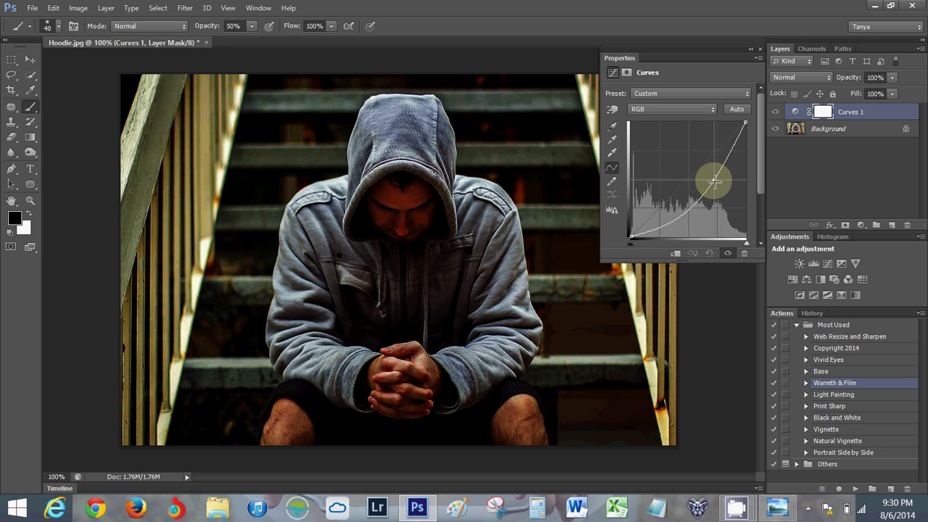
pyautogui.moveTo(713, 181); pyautogui.dragTo(721, 180)
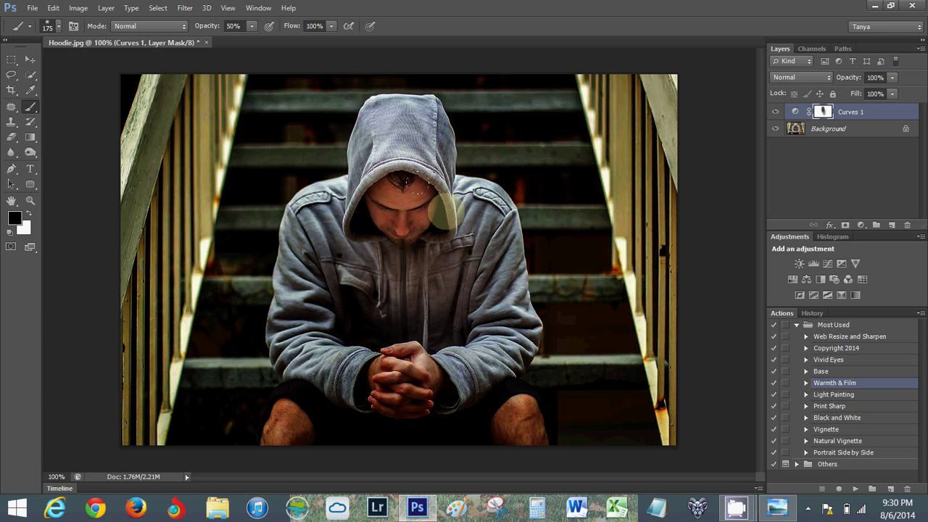
# Paint black on the Curves 1 mask over the man so he stays brighter
pyautogui.moveTo(444, 203); pyautogui.dragTo(438, 347)
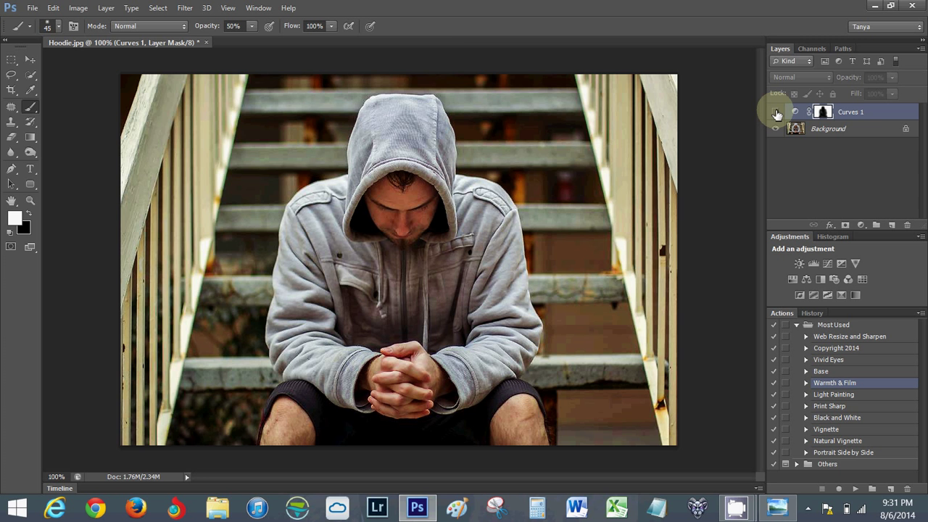
# Re-enable Curves 1 and add a second Curves layer using the Linear Contrast preset
pyautogui.click(776, 112)
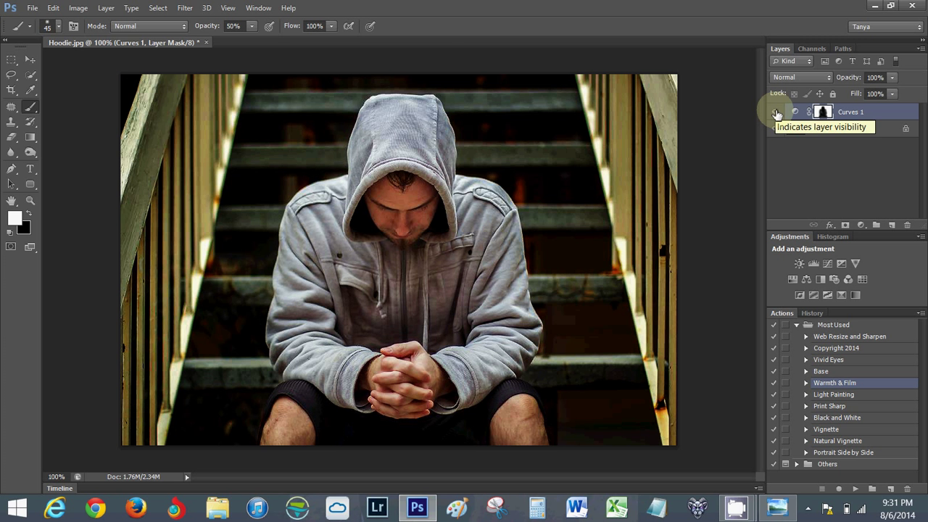
pyautogui.click(823, 111)
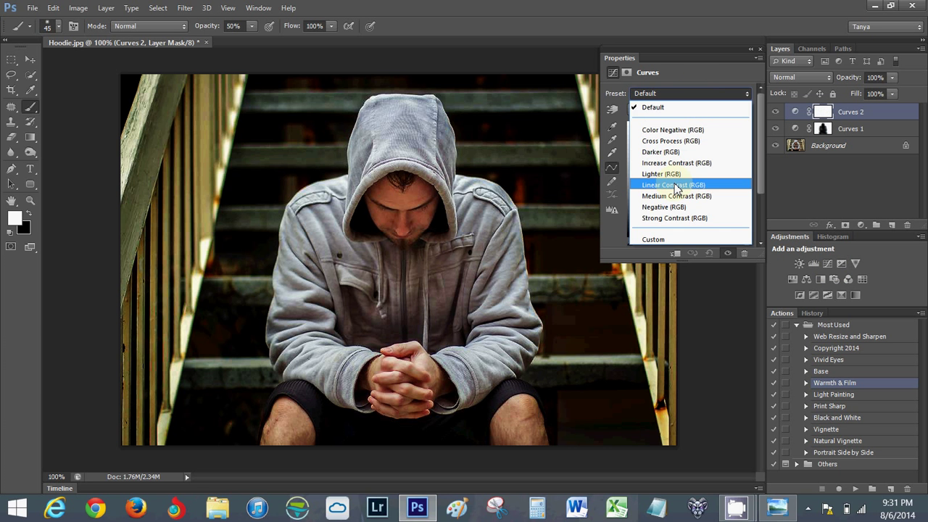
pyautogui.click(673, 184)
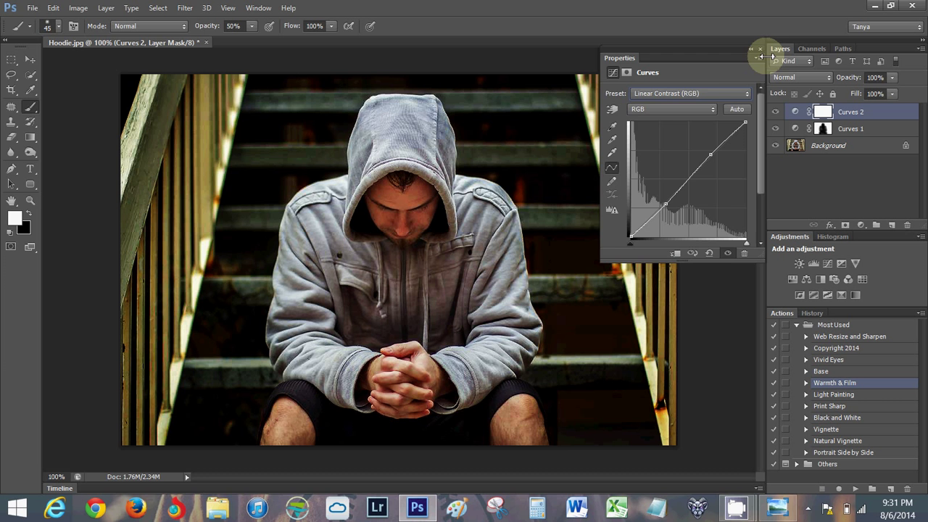
pyautogui.click(760, 50)
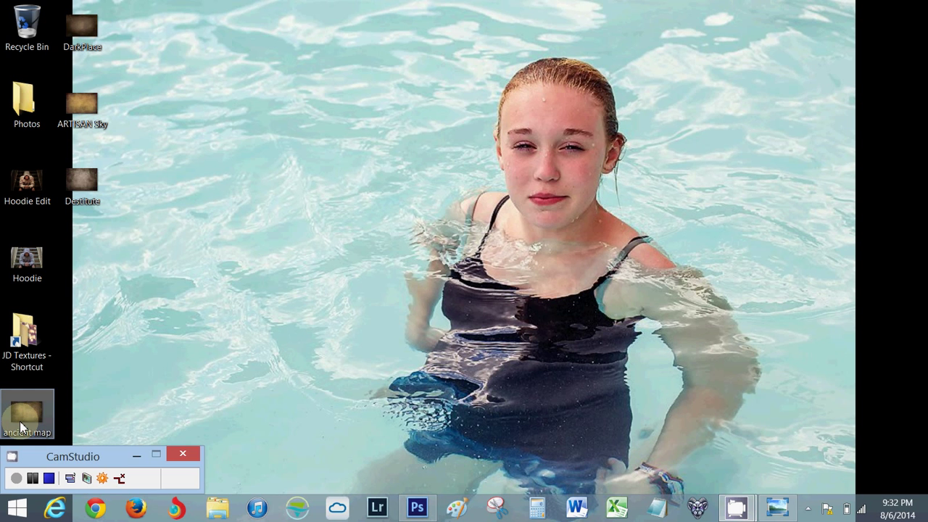
# Drag the ancient map file from the desktop into the Hoodie.jpg canvas as a new layer
pyautogui.moveTo(26, 413); pyautogui.dragTo(404, 479)
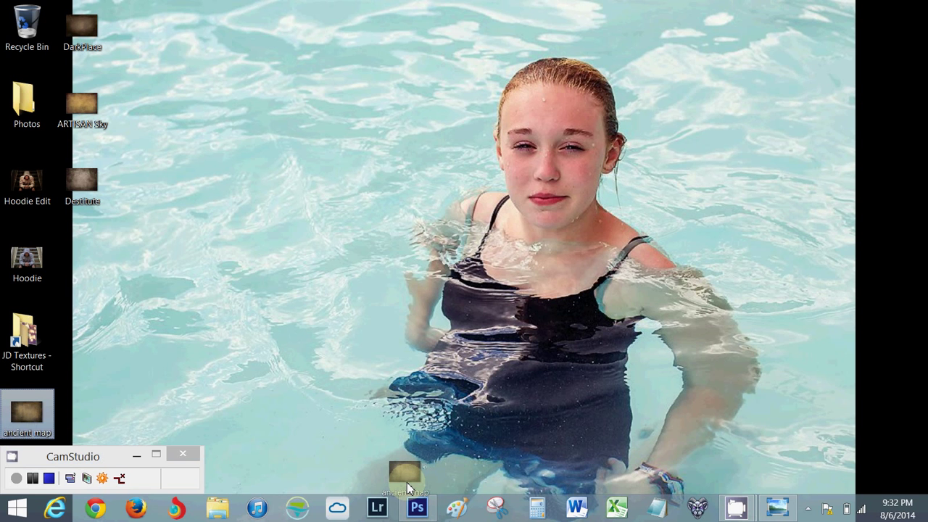
pyautogui.click(417, 507)
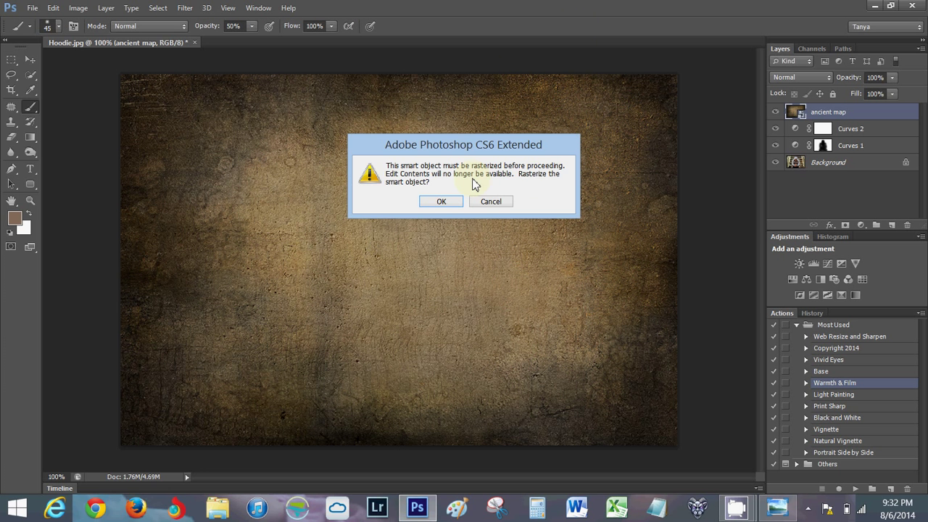
pyautogui.moveTo(537, 182)
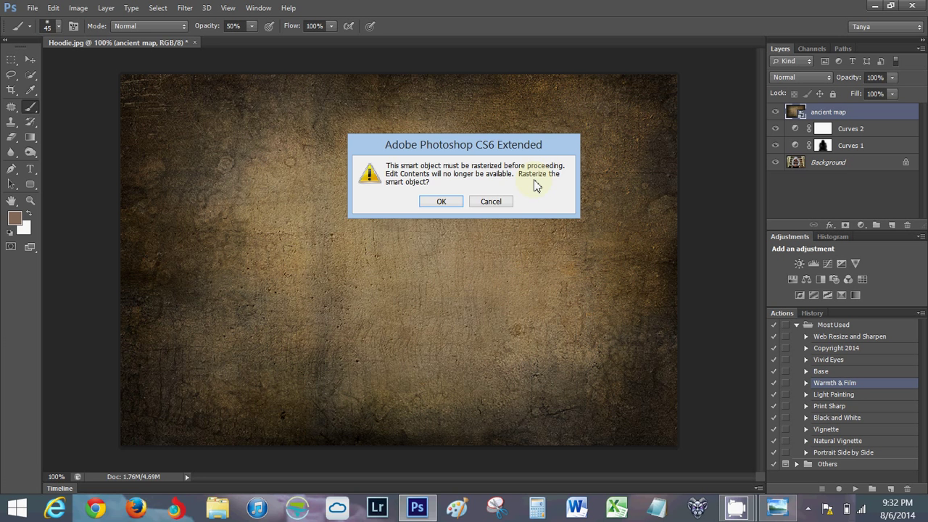
# Rasterize the ancient map layer, try Soft Light and settle on Overlay blending
pyautogui.click(440, 200)
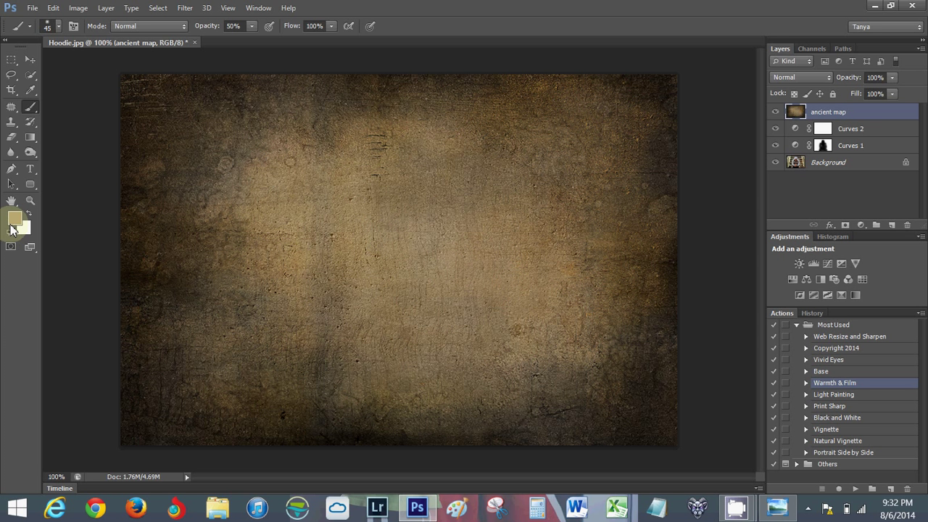
pyautogui.click(797, 77)
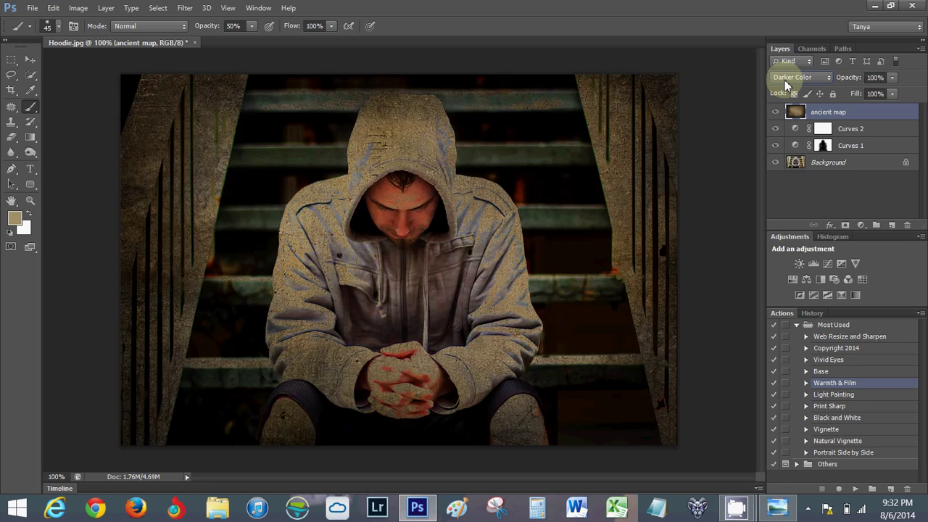
pyautogui.click(797, 77)
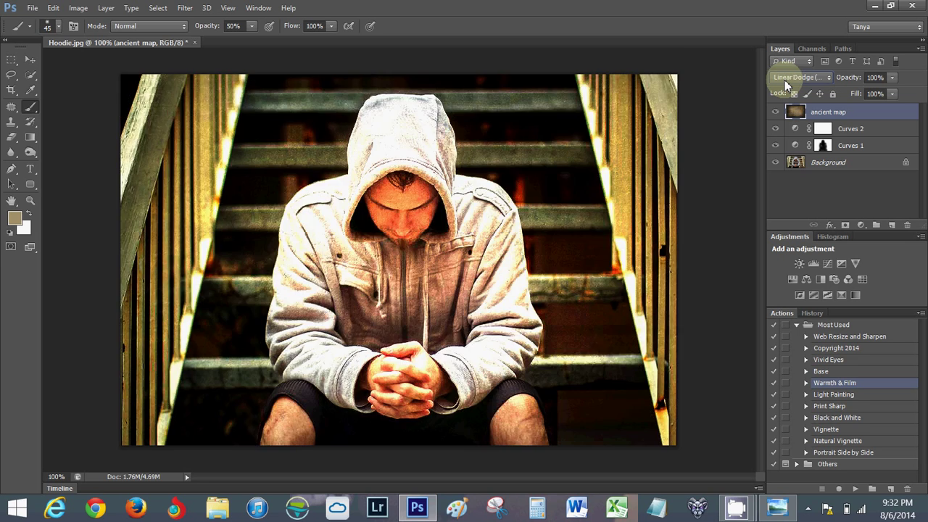
pyautogui.click(797, 78)
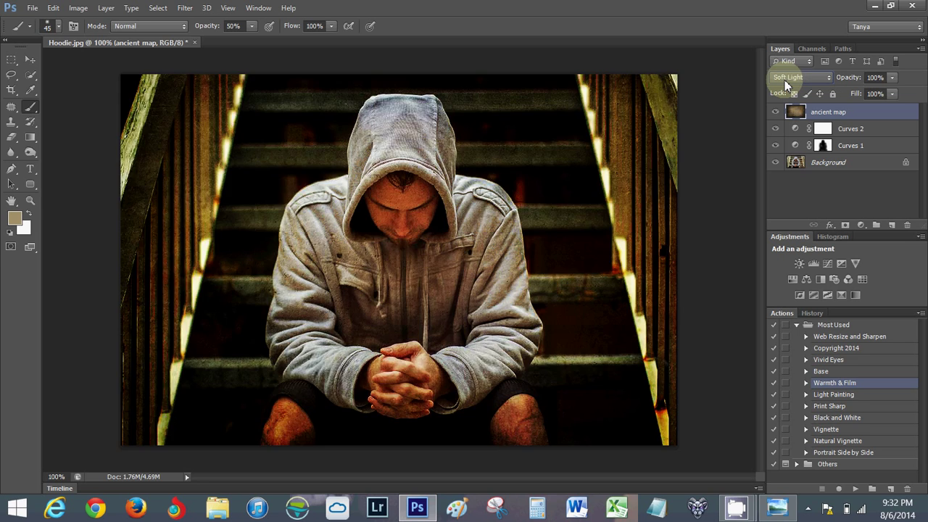
pyautogui.click(797, 77)
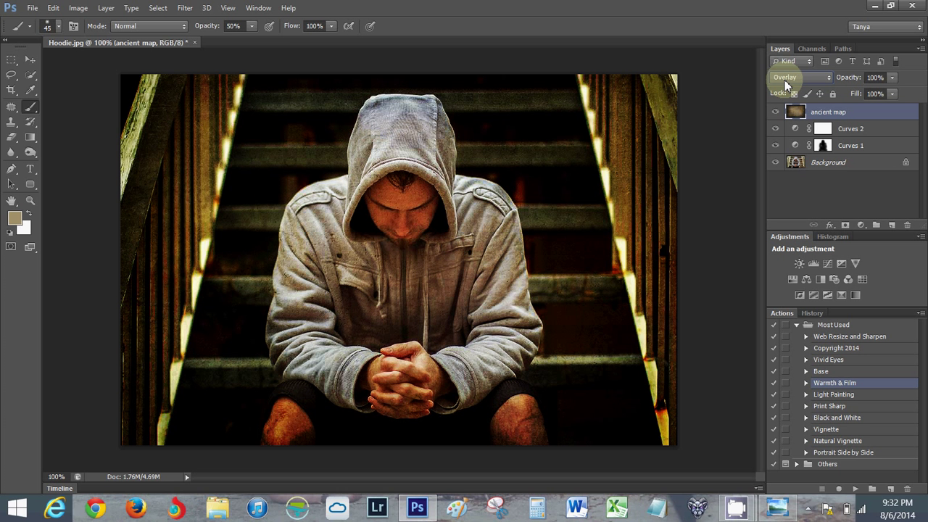
pyautogui.moveTo(786, 83)
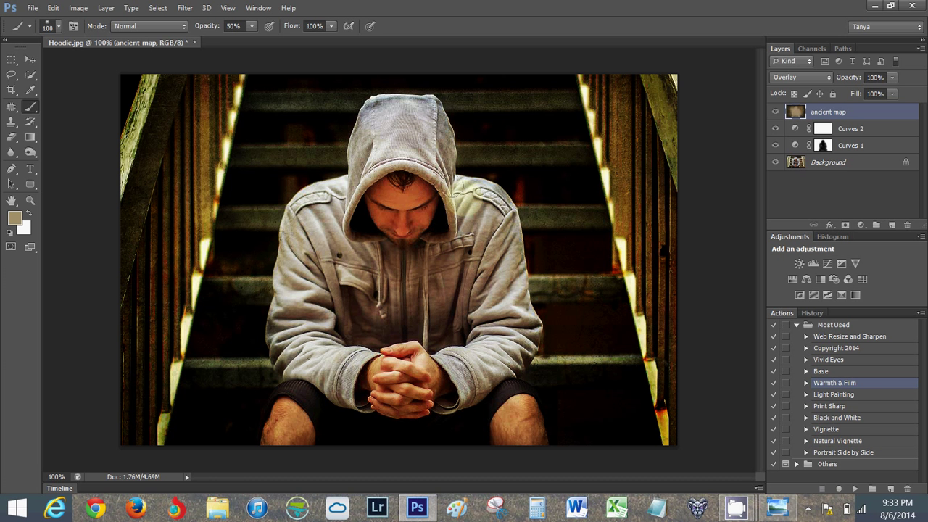
pyautogui.moveTo(450, 191); pyautogui.dragTo(362, 127)
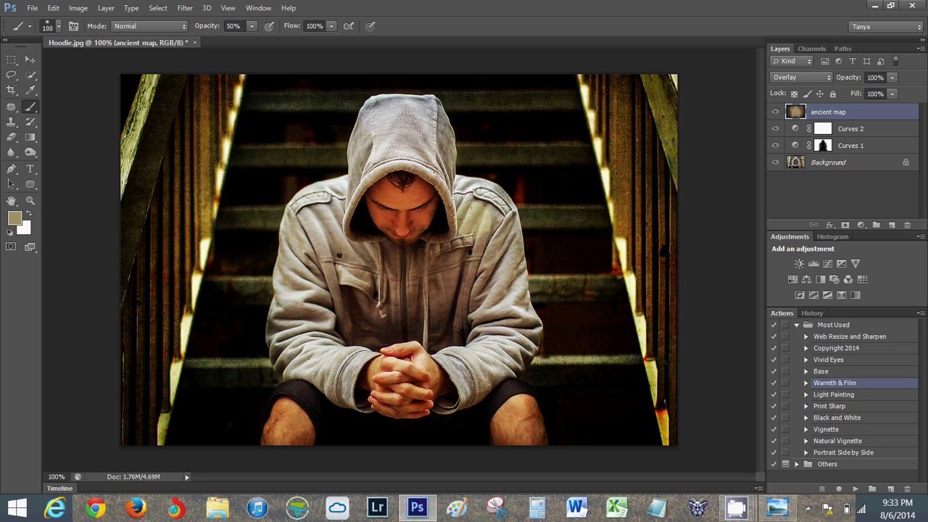
pyautogui.moveTo(467, 220); pyautogui.dragTo(406, 324)
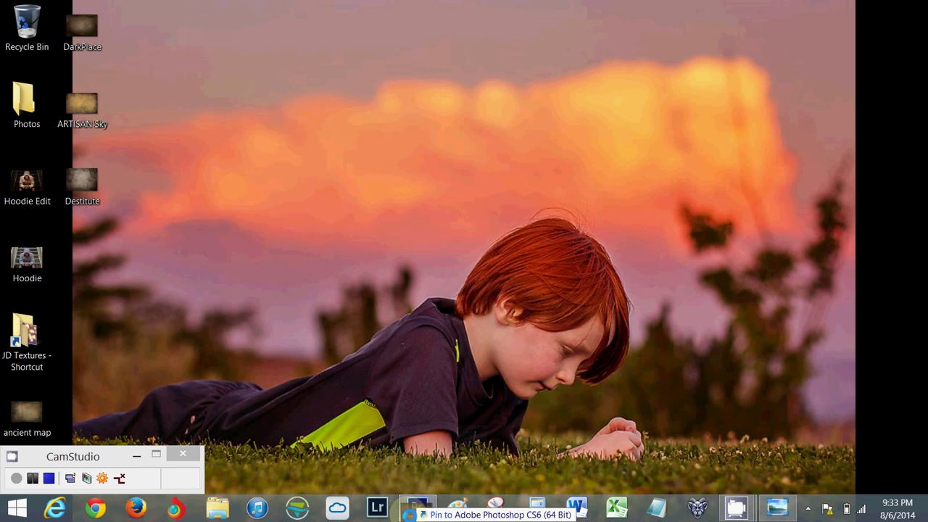
# Place DarkPlace, scale it to cover the whole canvas and rasterize the layer
pyautogui.click(418, 507)
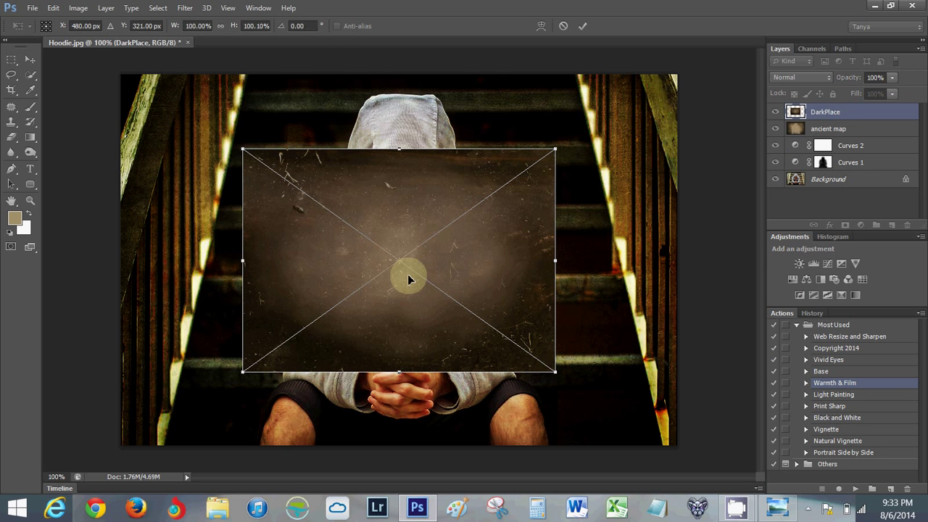
pyautogui.moveTo(408, 279); pyautogui.dragTo(345, 225)
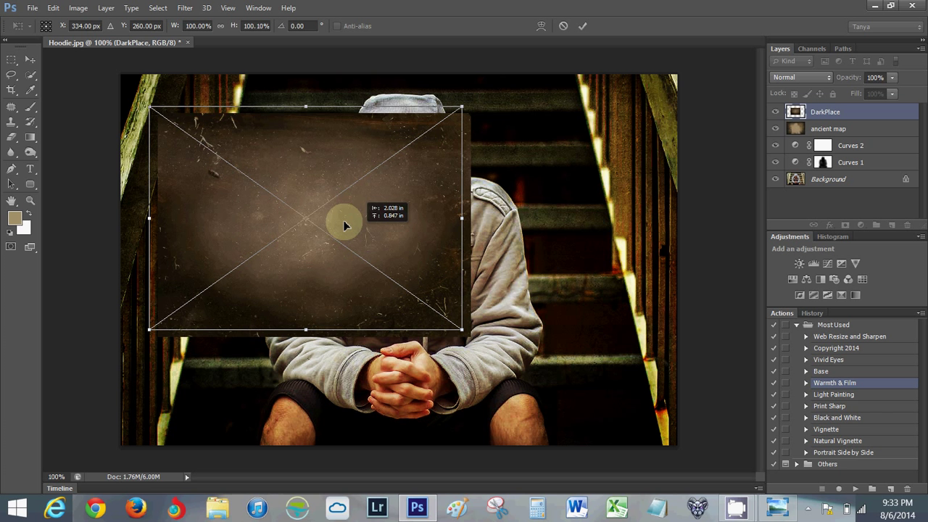
pyautogui.moveTo(461, 331); pyautogui.dragTo(595, 418)
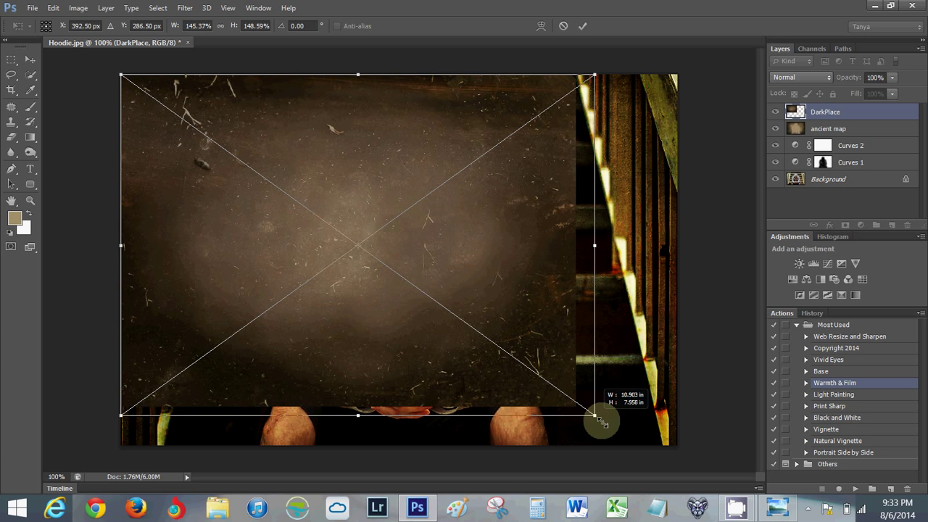
pyautogui.moveTo(601, 420); pyautogui.dragTo(672, 455)
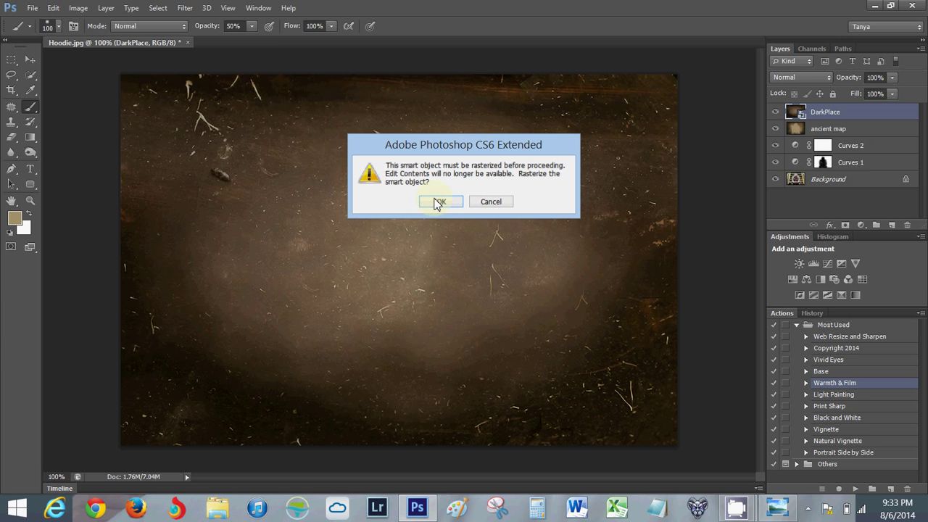
pyautogui.click(440, 202)
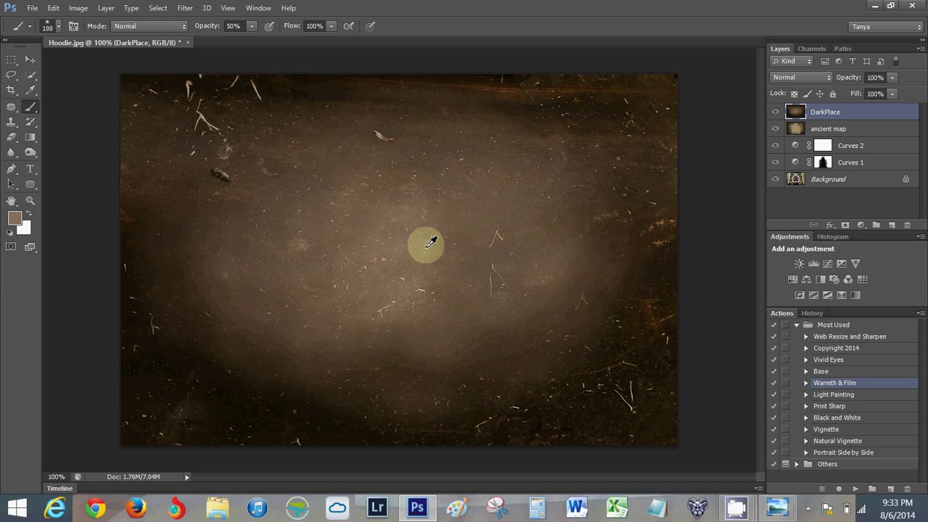
# Set the DarkPlace layer to Overlay blending at 55% opacity
pyautogui.click(797, 76)
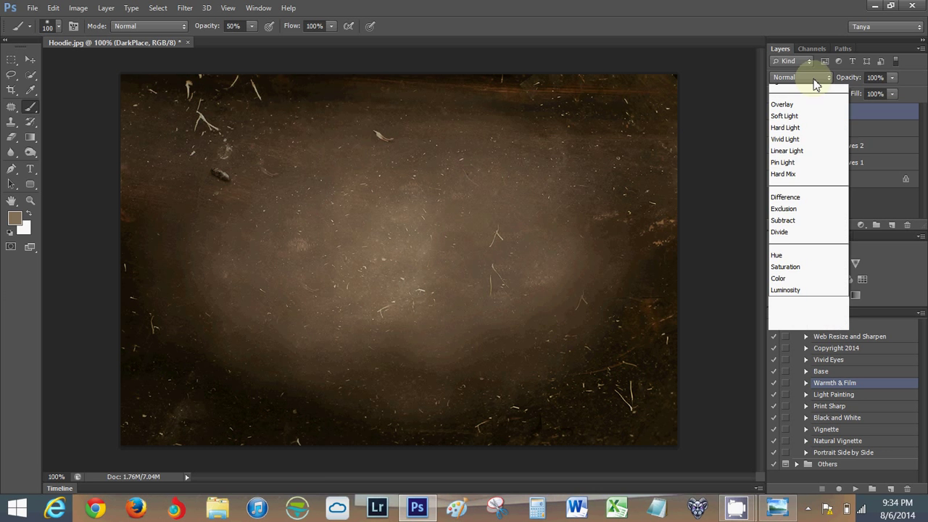
pyautogui.click(781, 104)
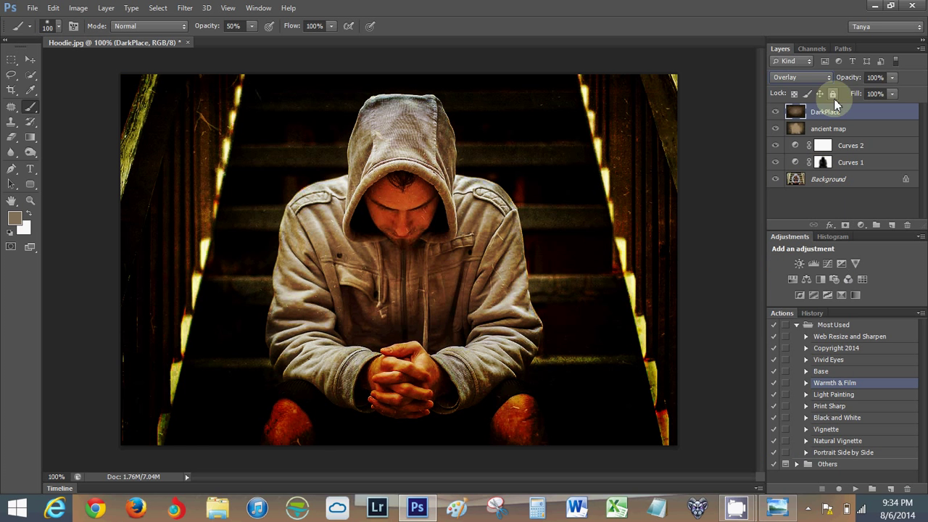
pyautogui.click(876, 78)
pyautogui.write('55')
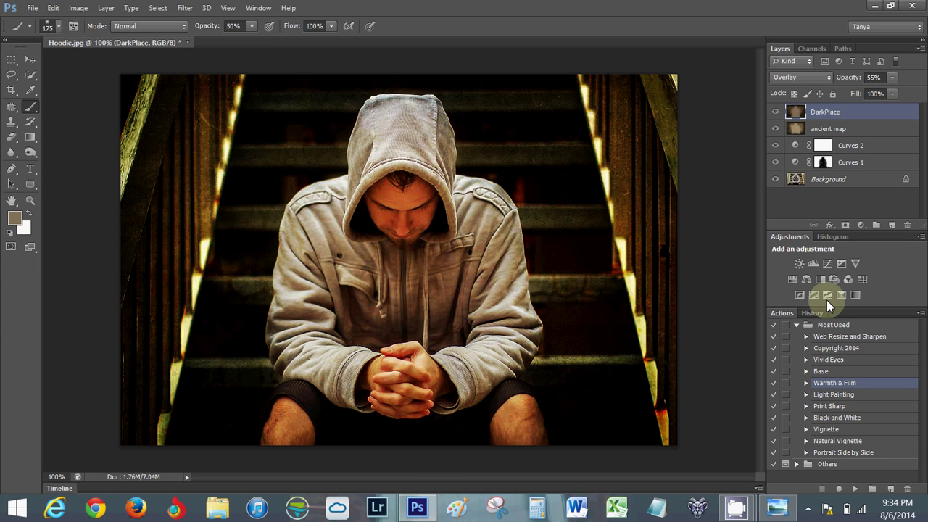
# Run the Light Painting action and review its Lightness and Darkness curves layers
pyautogui.click(834, 394)
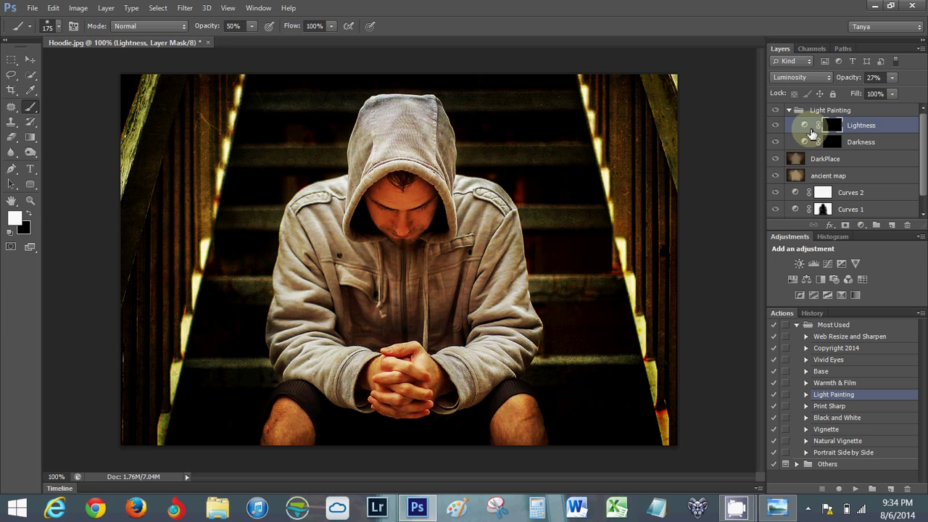
pyautogui.doubleClick(804, 124)
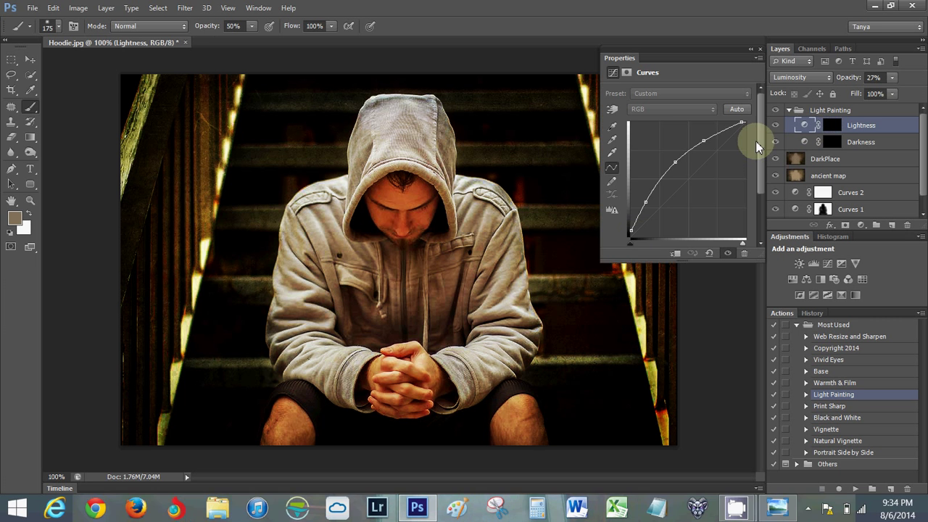
pyautogui.click(788, 116)
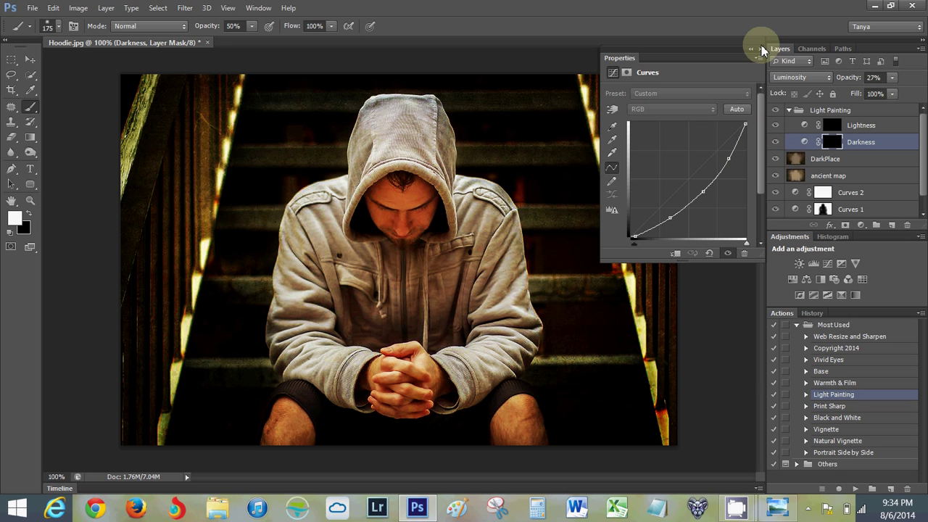
pyautogui.click(861, 124)
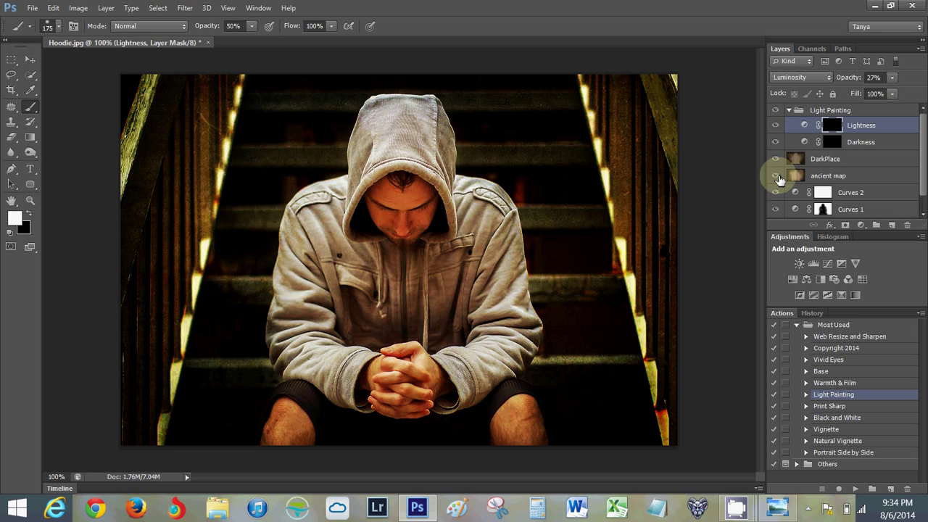
pyautogui.click(861, 142)
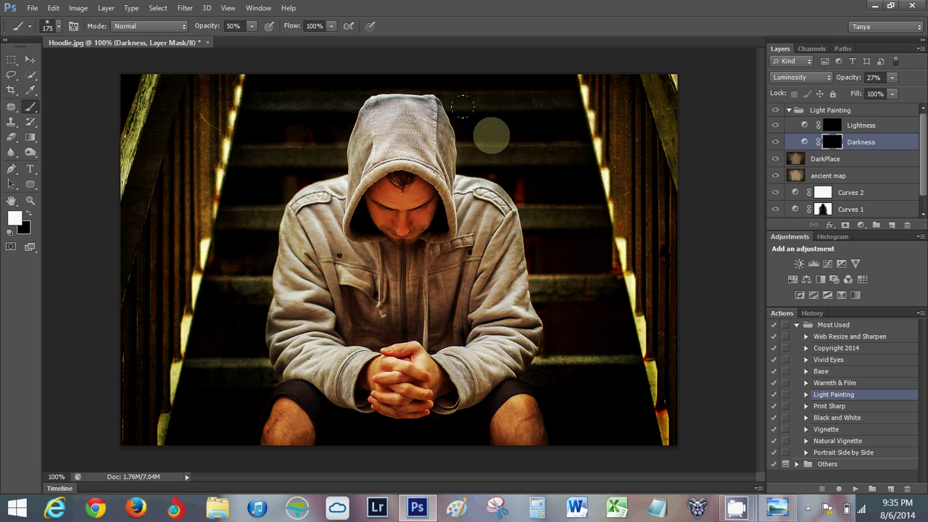
pyautogui.moveTo(293, 119)
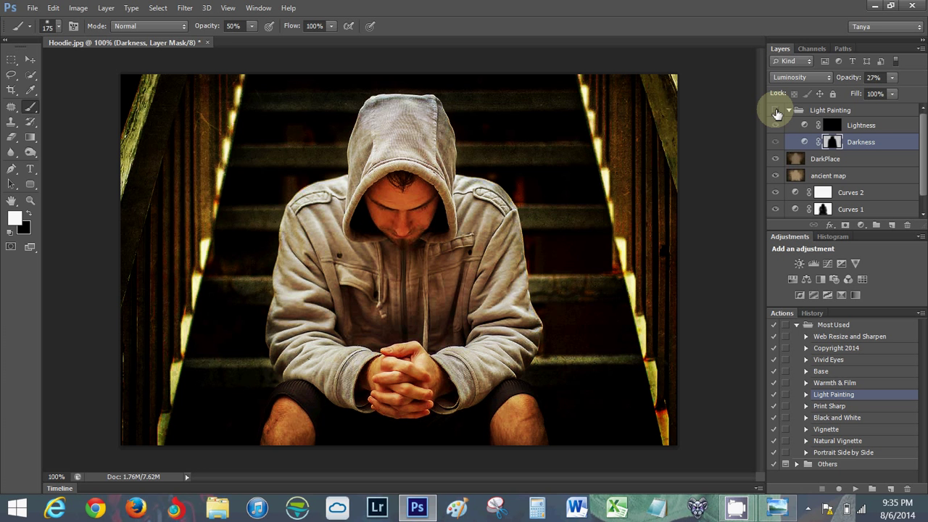
pyautogui.moveTo(776, 113)
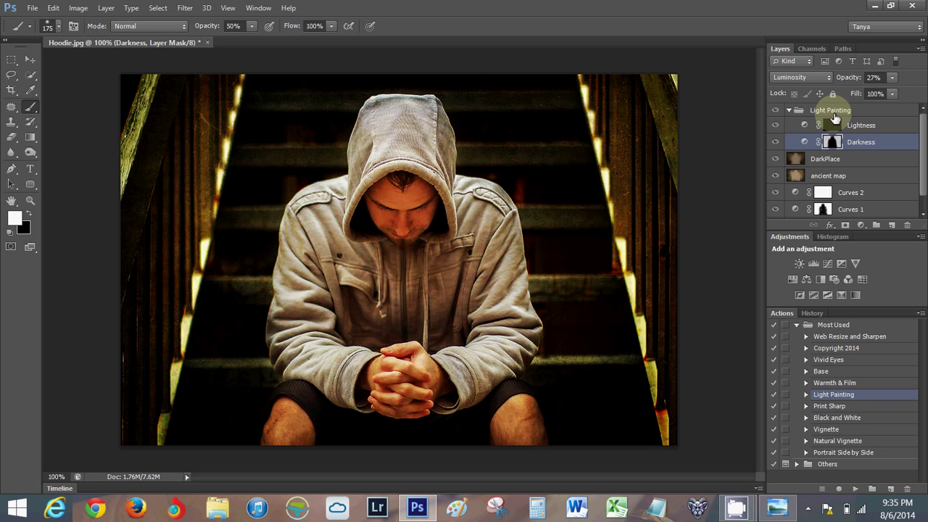
# Add a Color Balance layer with midtones Magenta-Green +13 and Yellow-Blue +11
pyautogui.click(789, 110)
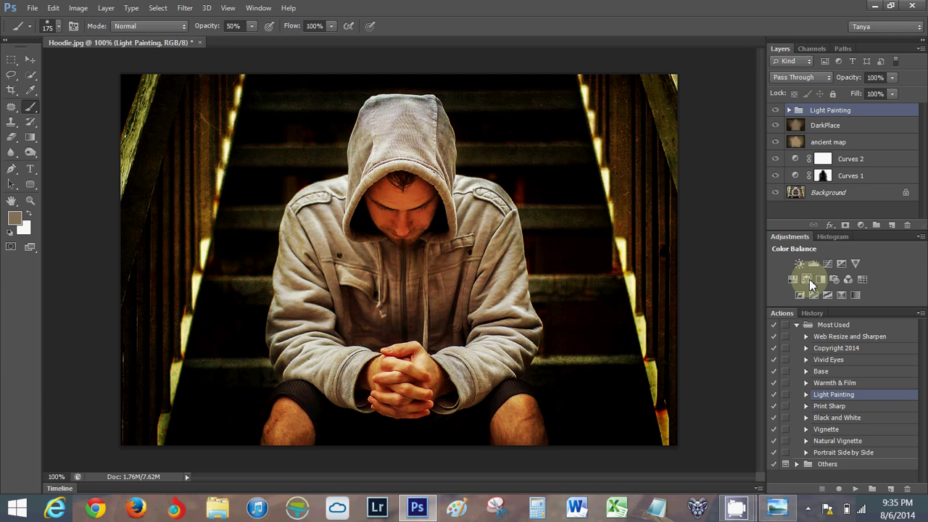
pyautogui.click(806, 279)
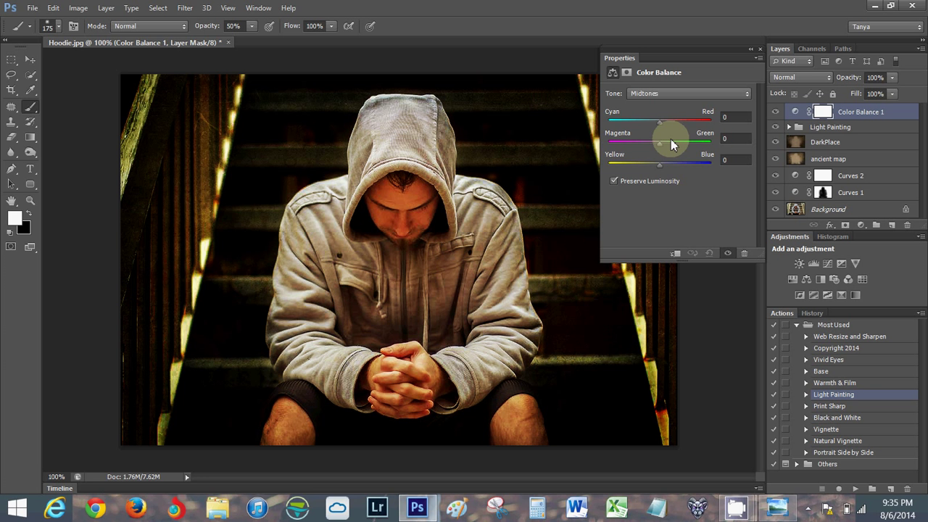
pyautogui.moveTo(660, 142); pyautogui.dragTo(666, 142)
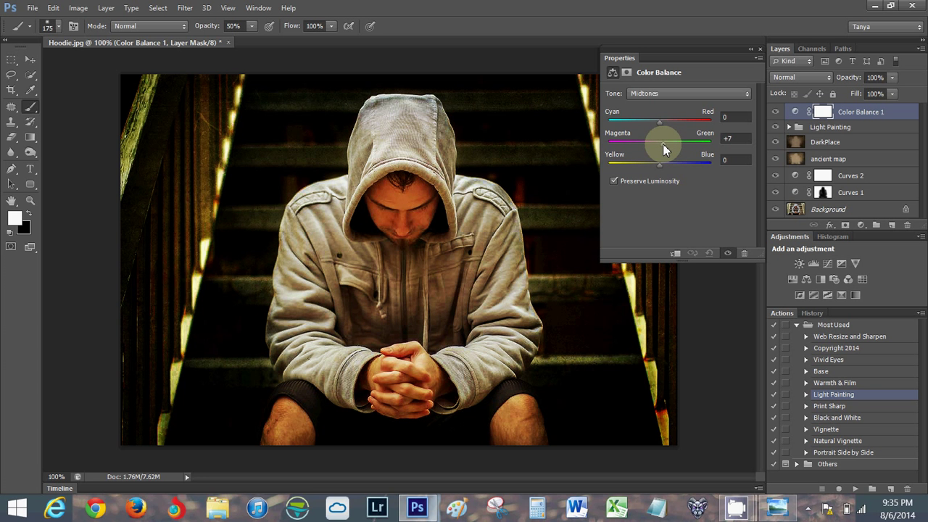
pyautogui.moveTo(658, 145); pyautogui.dragTo(664, 145)
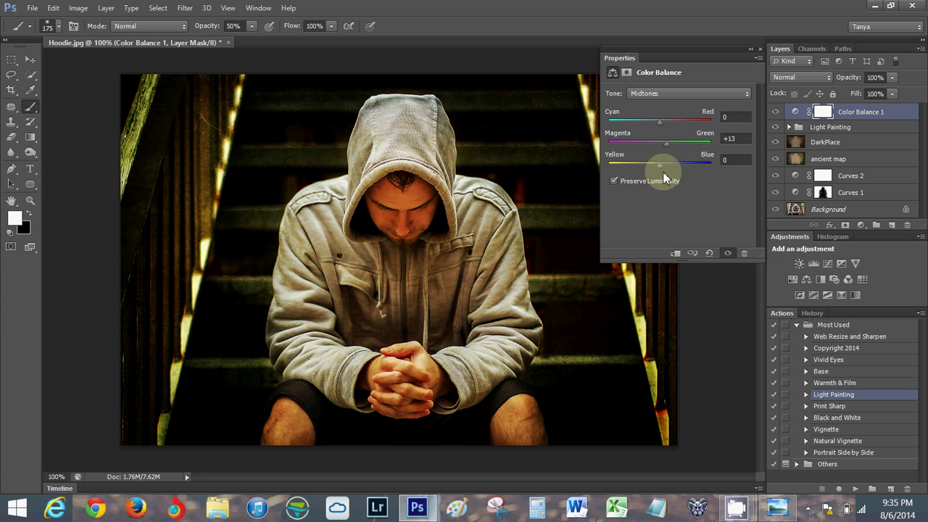
pyautogui.moveTo(658, 165); pyautogui.dragTo(665, 165)
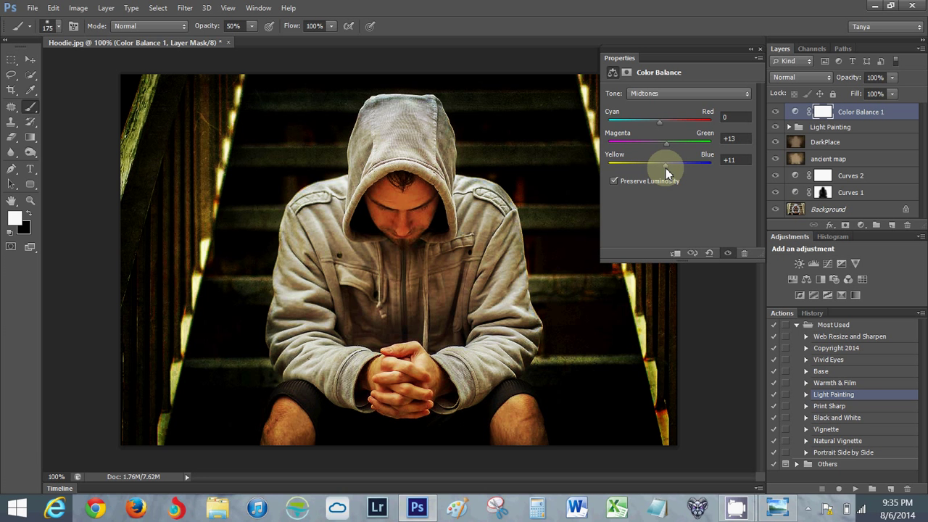
pyautogui.moveTo(664, 165); pyautogui.dragTo(686, 165)
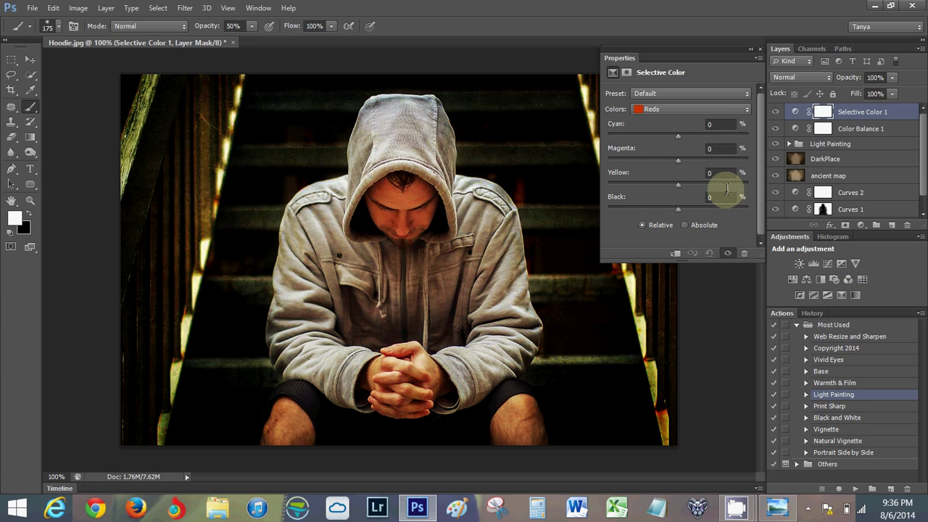
# In Selective Color 1, set Yellows to Yellow -30 and Black +10
pyautogui.click(688, 109)
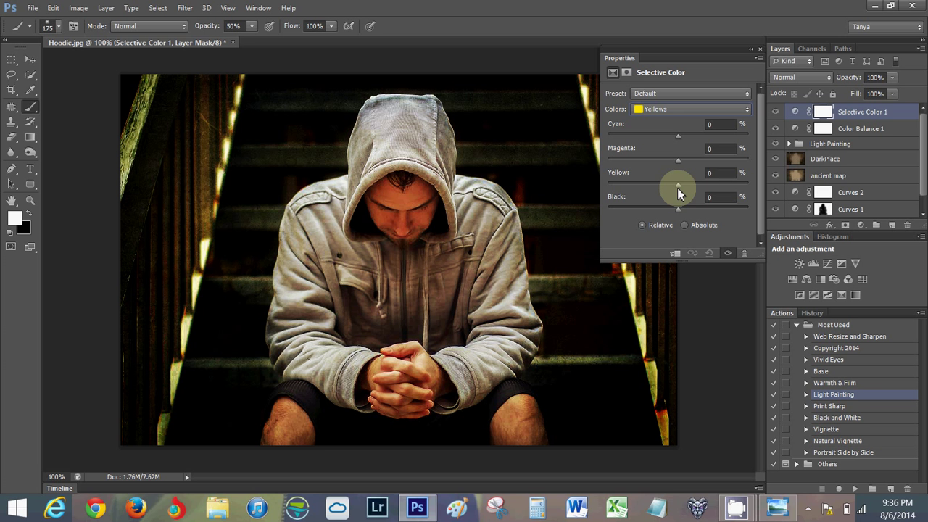
pyautogui.moveTo(678, 181); pyautogui.dragTo(655, 181)
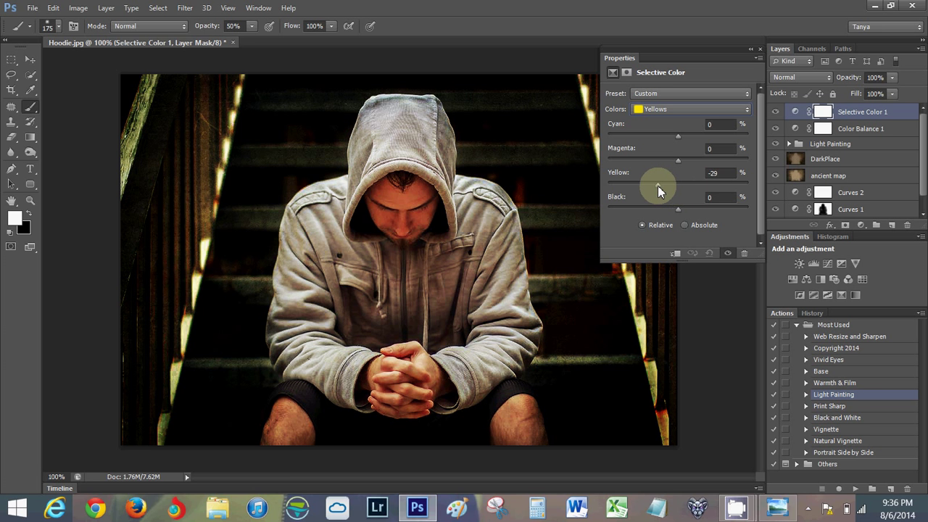
pyautogui.moveTo(678, 185); pyautogui.dragTo(655, 184)
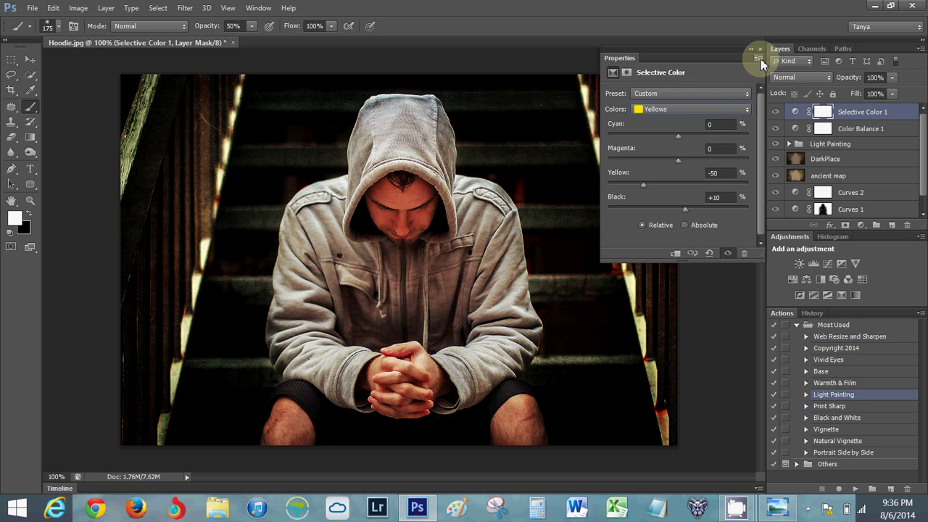
pyautogui.click(759, 58)
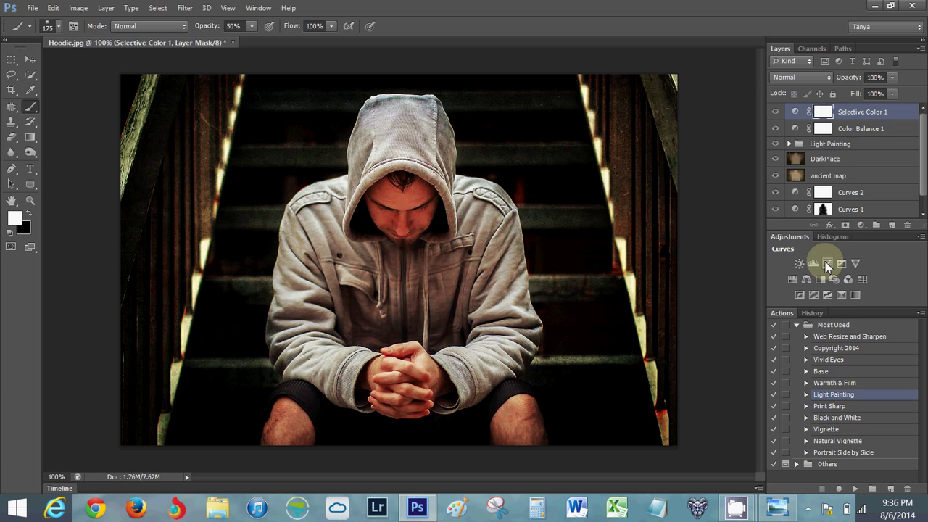
# Add a third Curves adjustment layer and blend it as Soft Light at 70% opacity
pyautogui.click(800, 77)
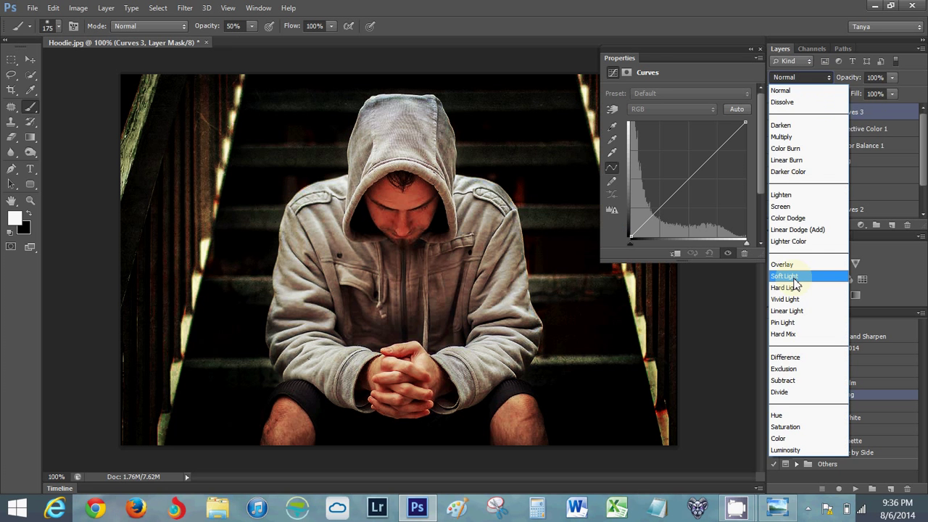
pyautogui.click(784, 275)
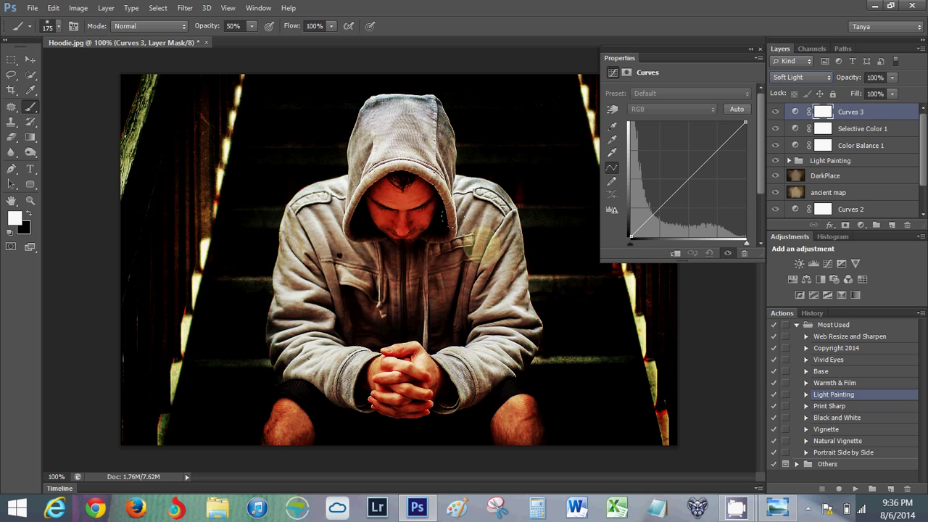
pyautogui.click(873, 78)
pyautogui.write('70')
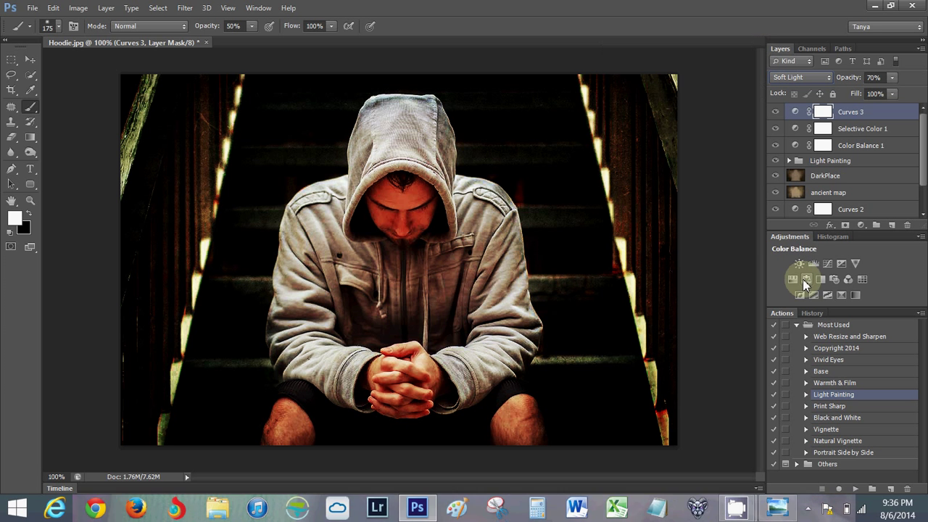
# Add a Hue/Saturation layer with Saturation at -30, then collapse its Properties panel
pyautogui.click(797, 278)
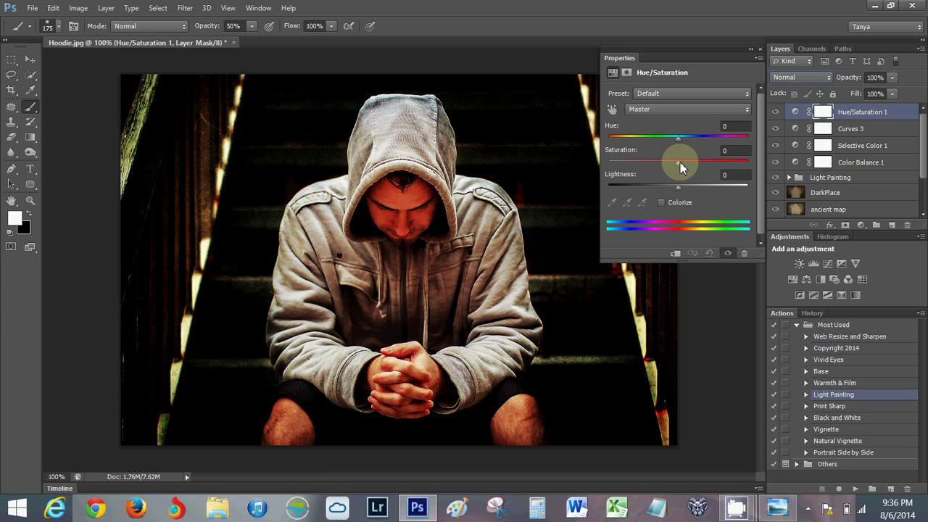
pyautogui.moveTo(678, 162); pyautogui.dragTo(667, 162)
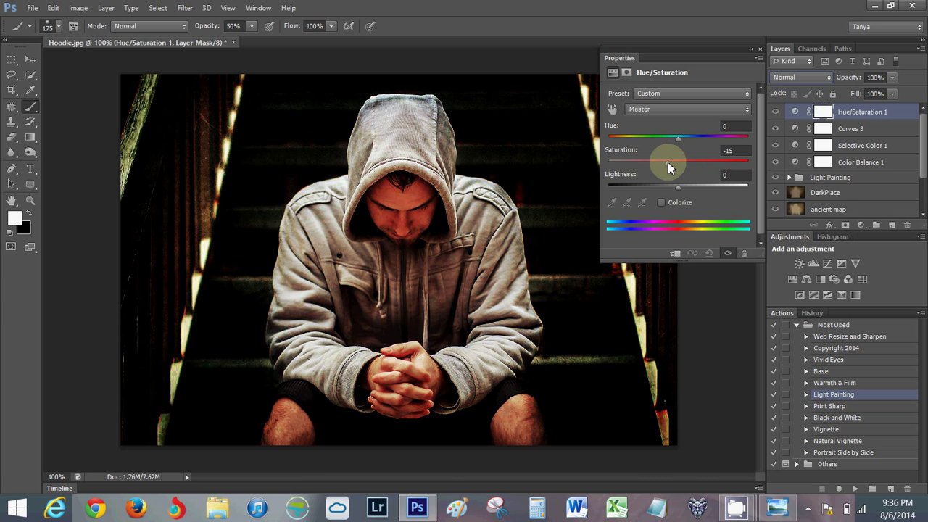
pyautogui.moveTo(678, 162); pyautogui.dragTo(658, 162)
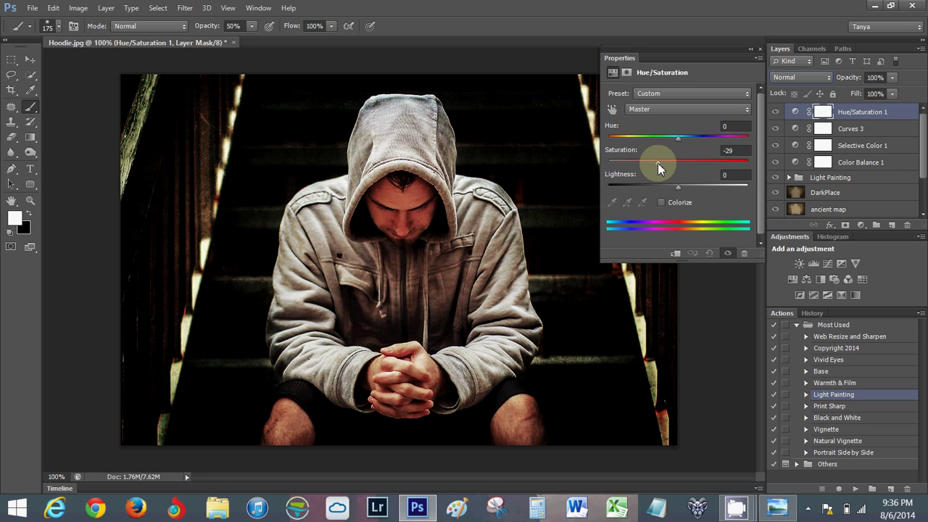
pyautogui.moveTo(678, 162); pyautogui.dragTo(655, 163)
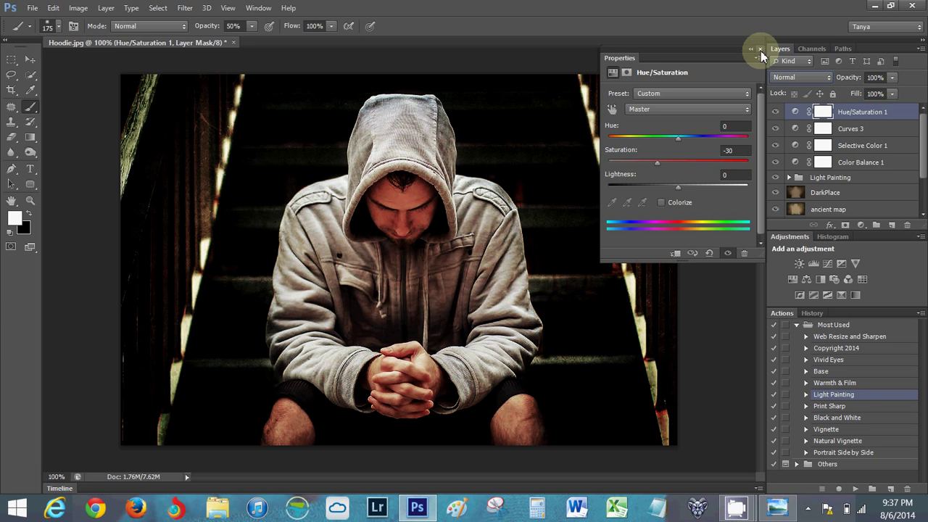
pyautogui.click(760, 49)
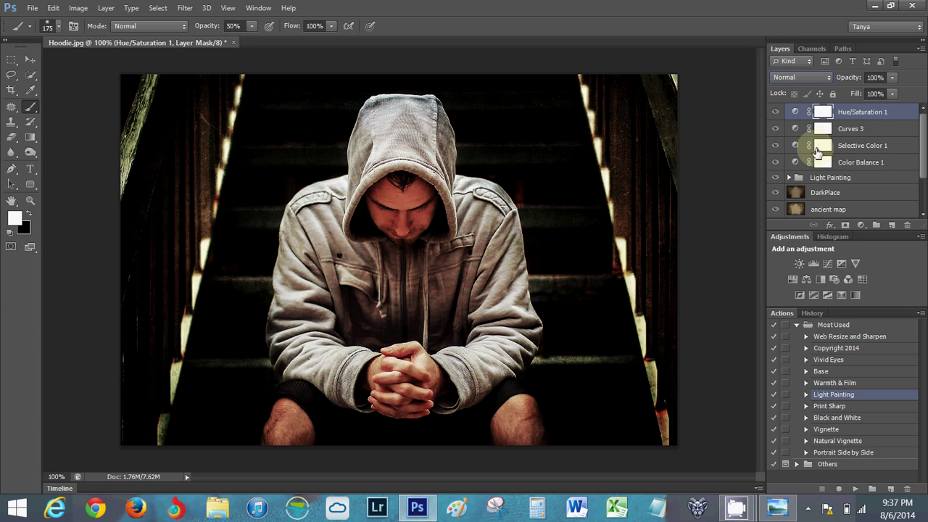
pyautogui.moveTo(822, 163)
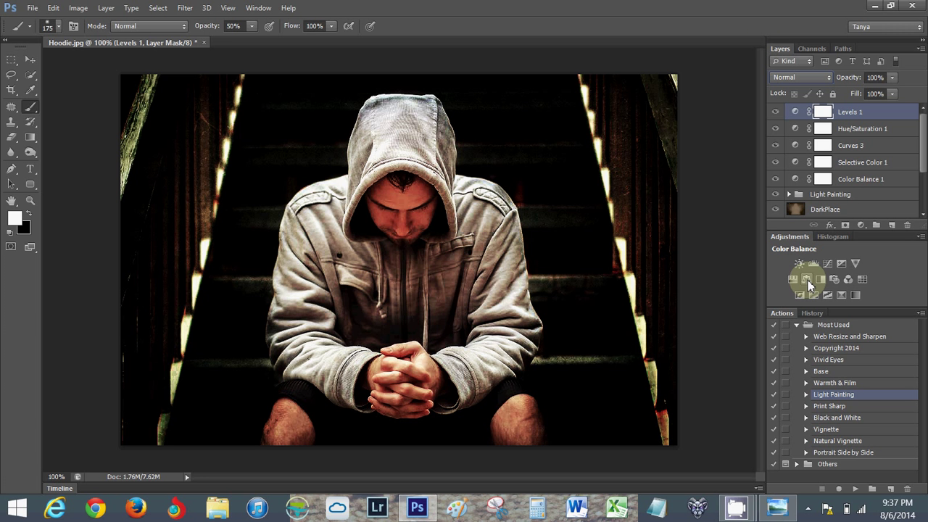
# Add a second Color Balance layer shifting midtones Magenta-Green to about +24
pyautogui.click(805, 279)
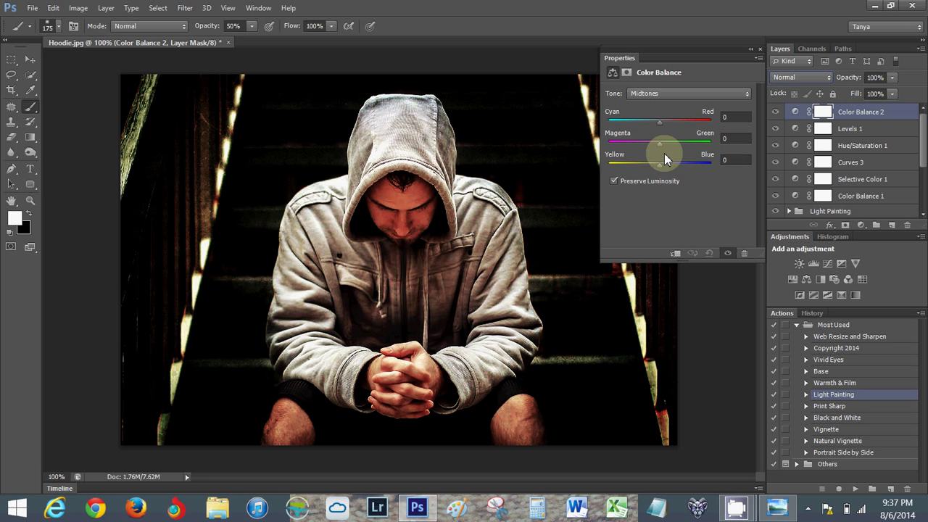
pyautogui.moveTo(661, 151)
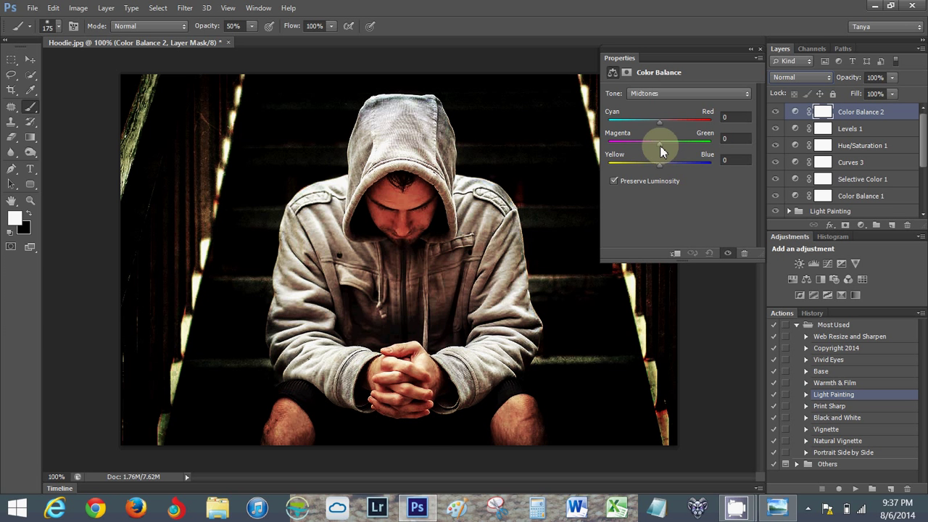
pyautogui.moveTo(659, 143); pyautogui.dragTo(668, 143)
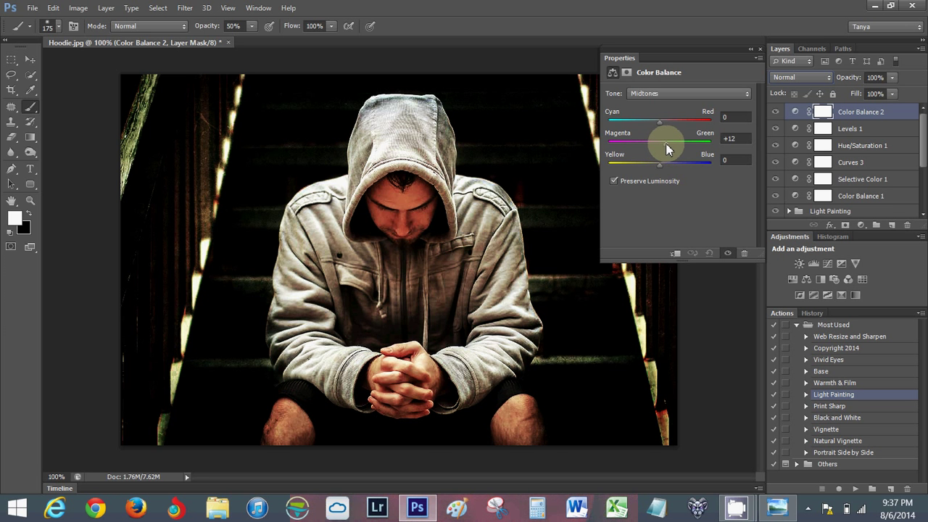
pyautogui.moveTo(660, 143); pyautogui.dragTo(673, 144)
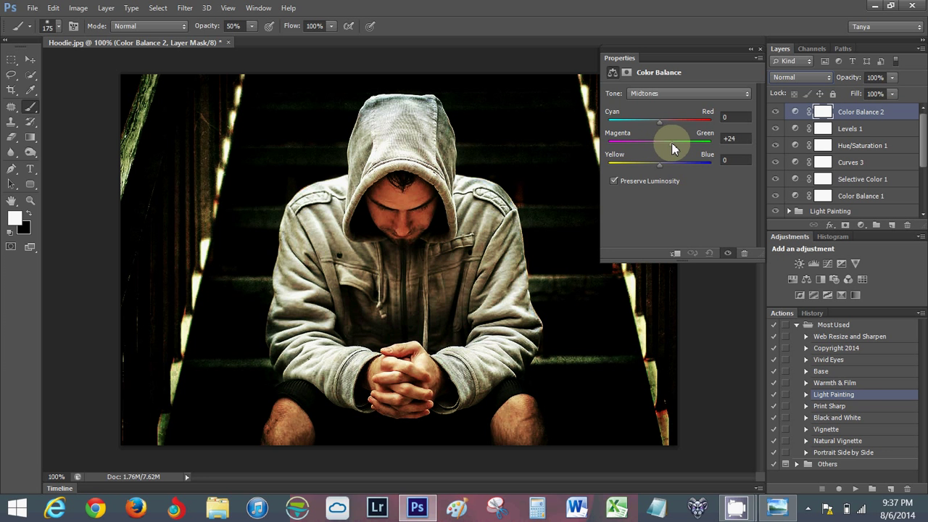
pyautogui.moveTo(673, 142); pyautogui.dragTo(676, 142)
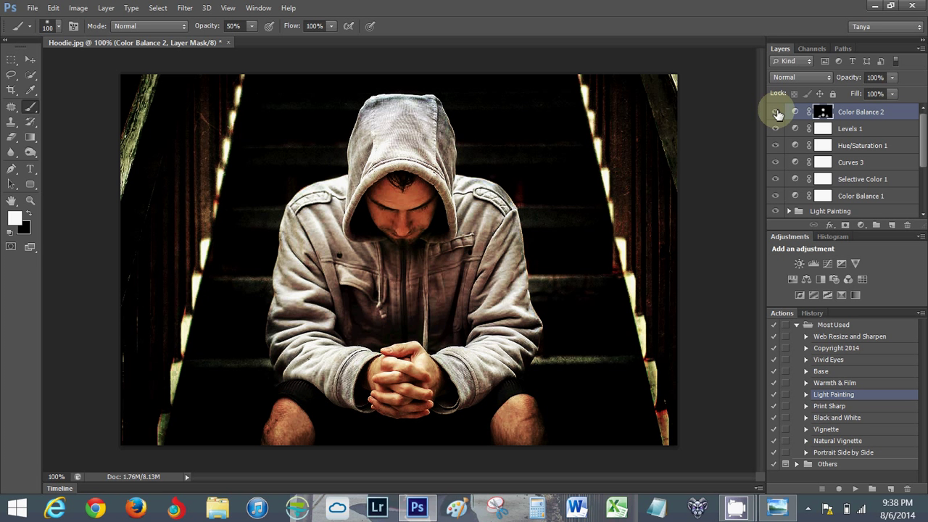
pyautogui.moveTo(775, 115)
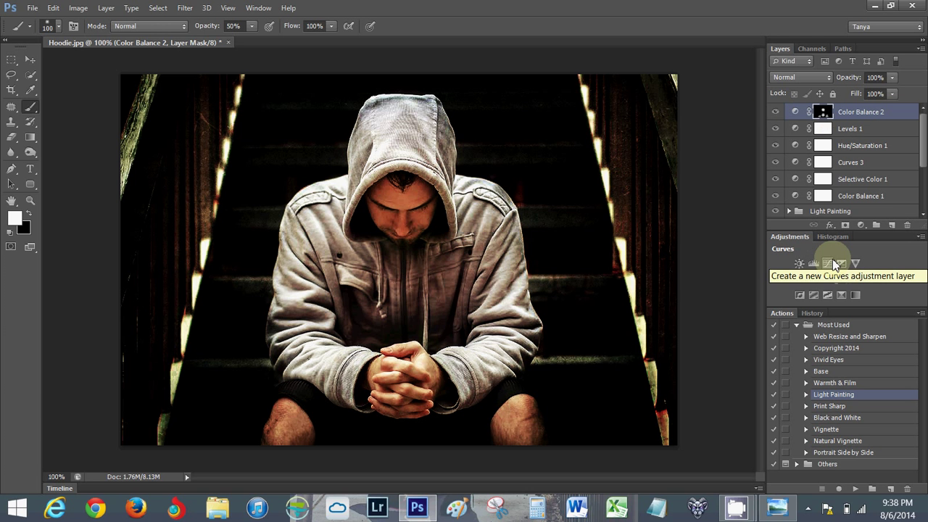
pyautogui.moveTo(821, 281)
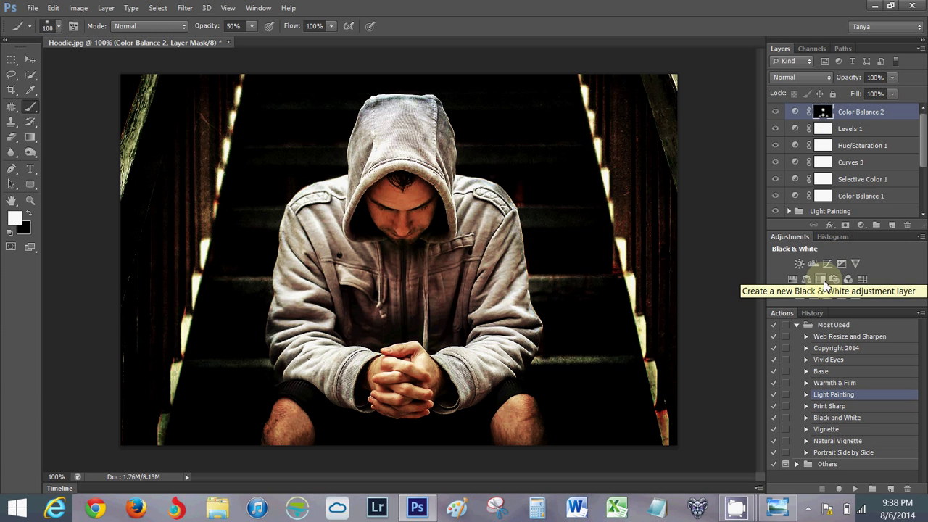
# Add a Black & White adjustment layer to darken the photo further
pyautogui.click(813, 264)
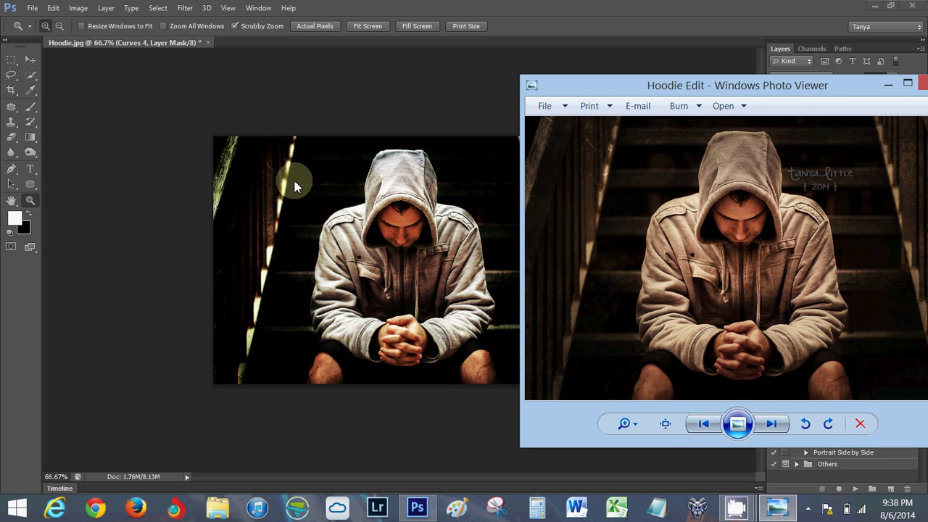
pyautogui.moveTo(444, 169)
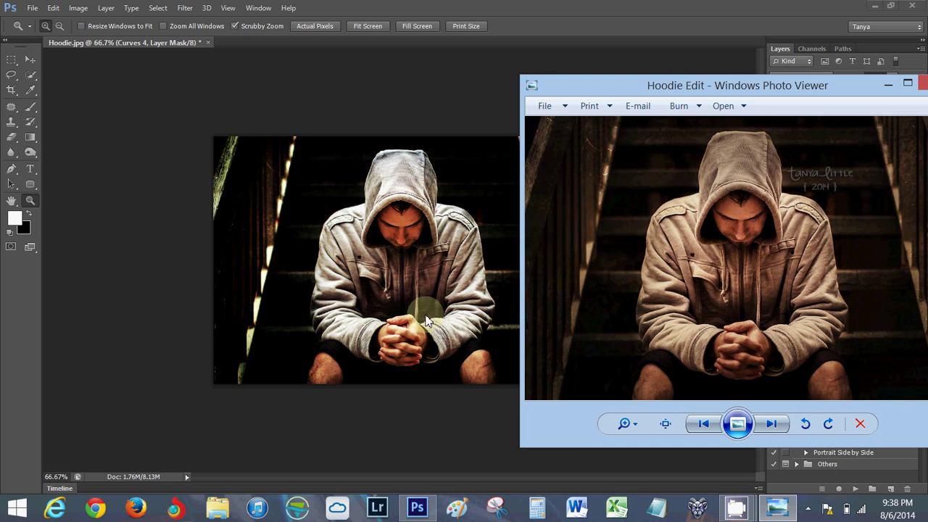
# View the earlier Hoodie Edit in Windows Photo Viewer for comparison, then close the viewer
pyautogui.click(860, 423)
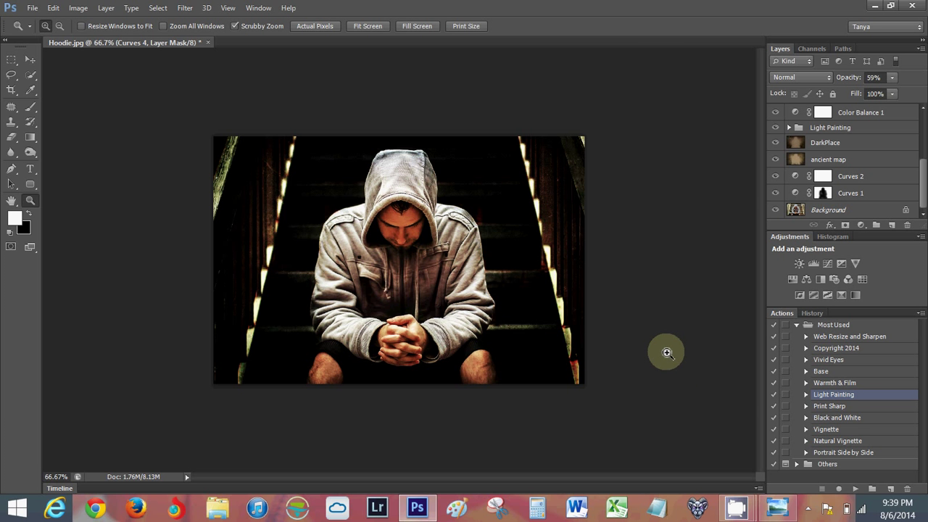
pyautogui.click(736, 508)
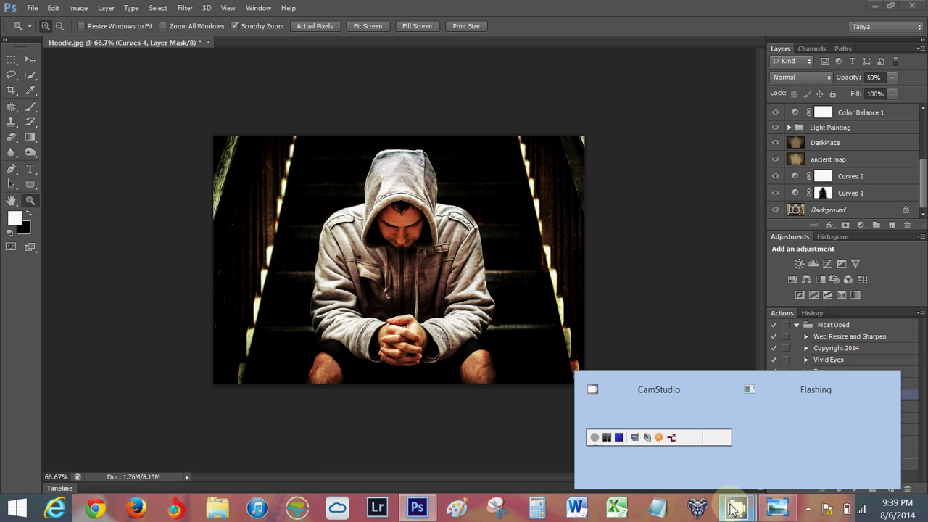